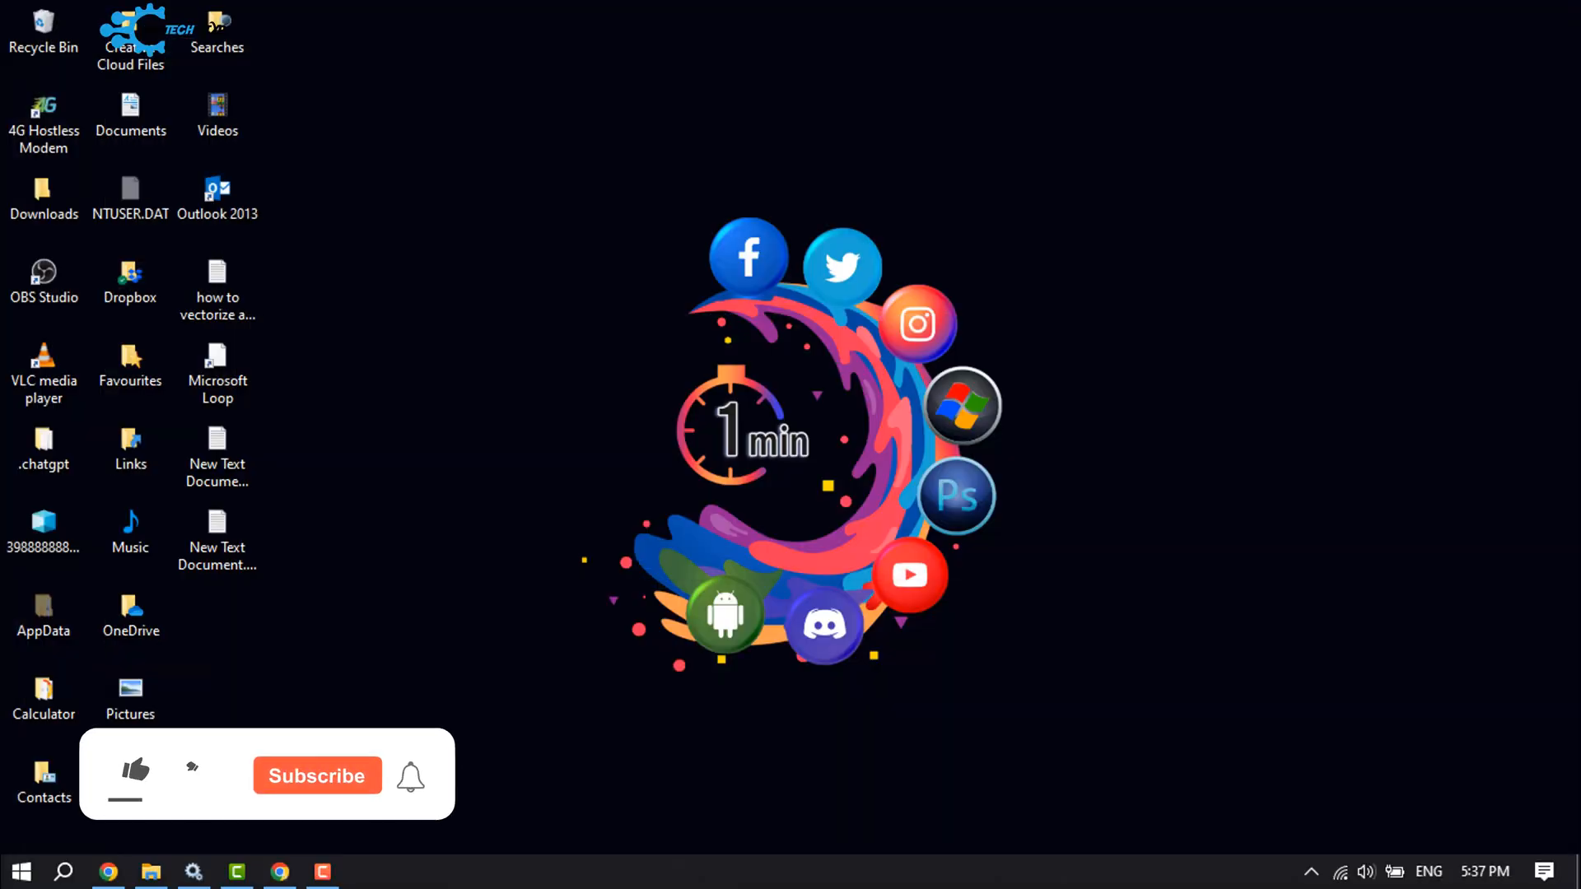
Bring up the Run dialog from the desktop with Win+R.
click(134, 777)
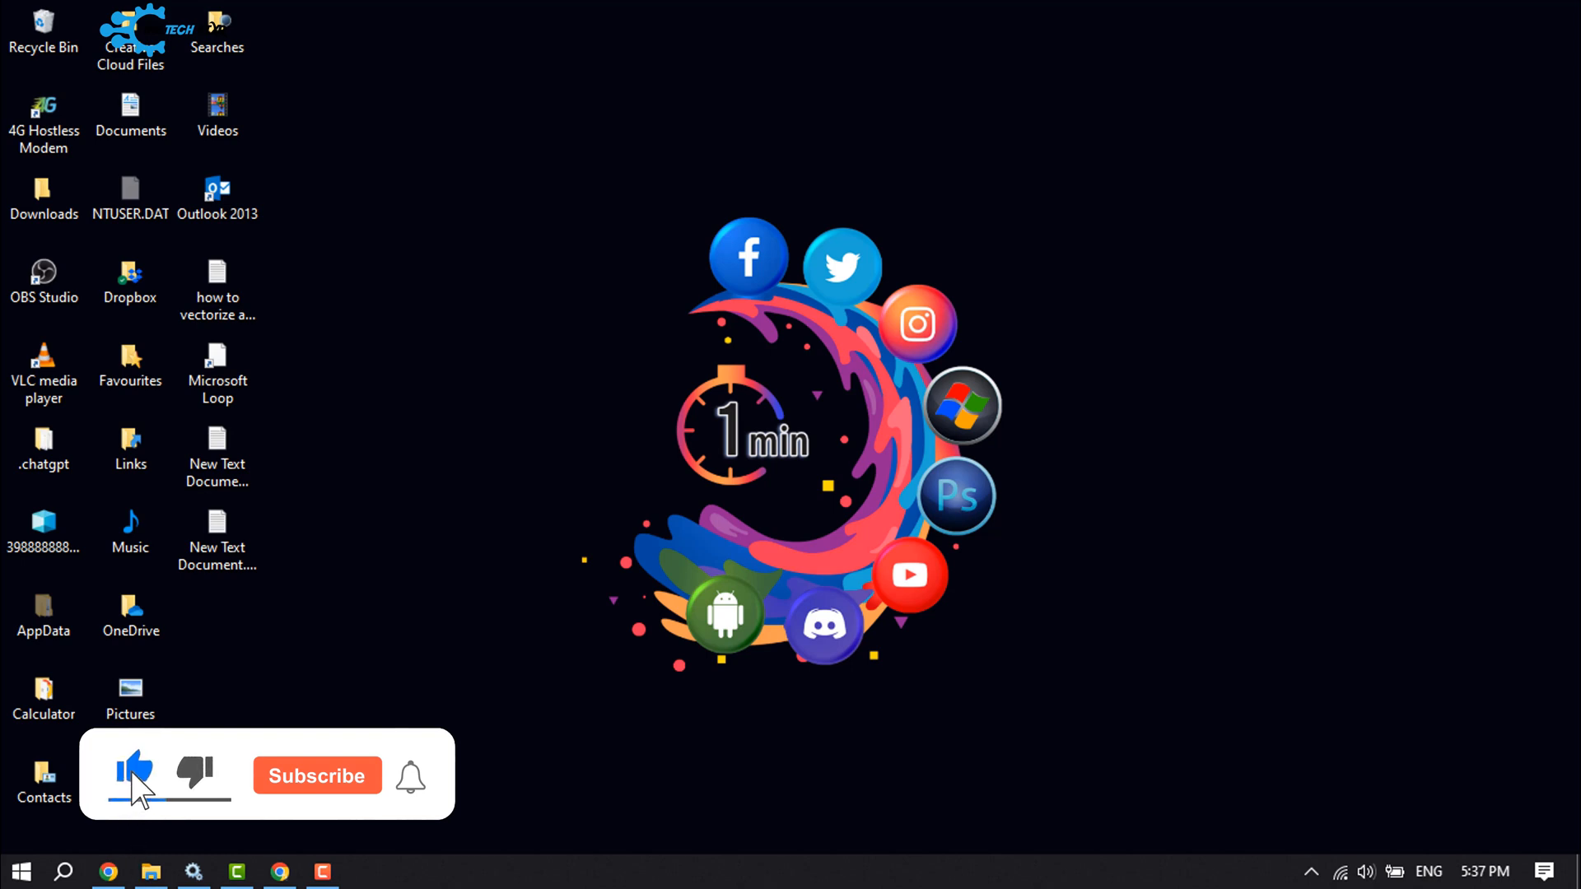
click(316, 776)
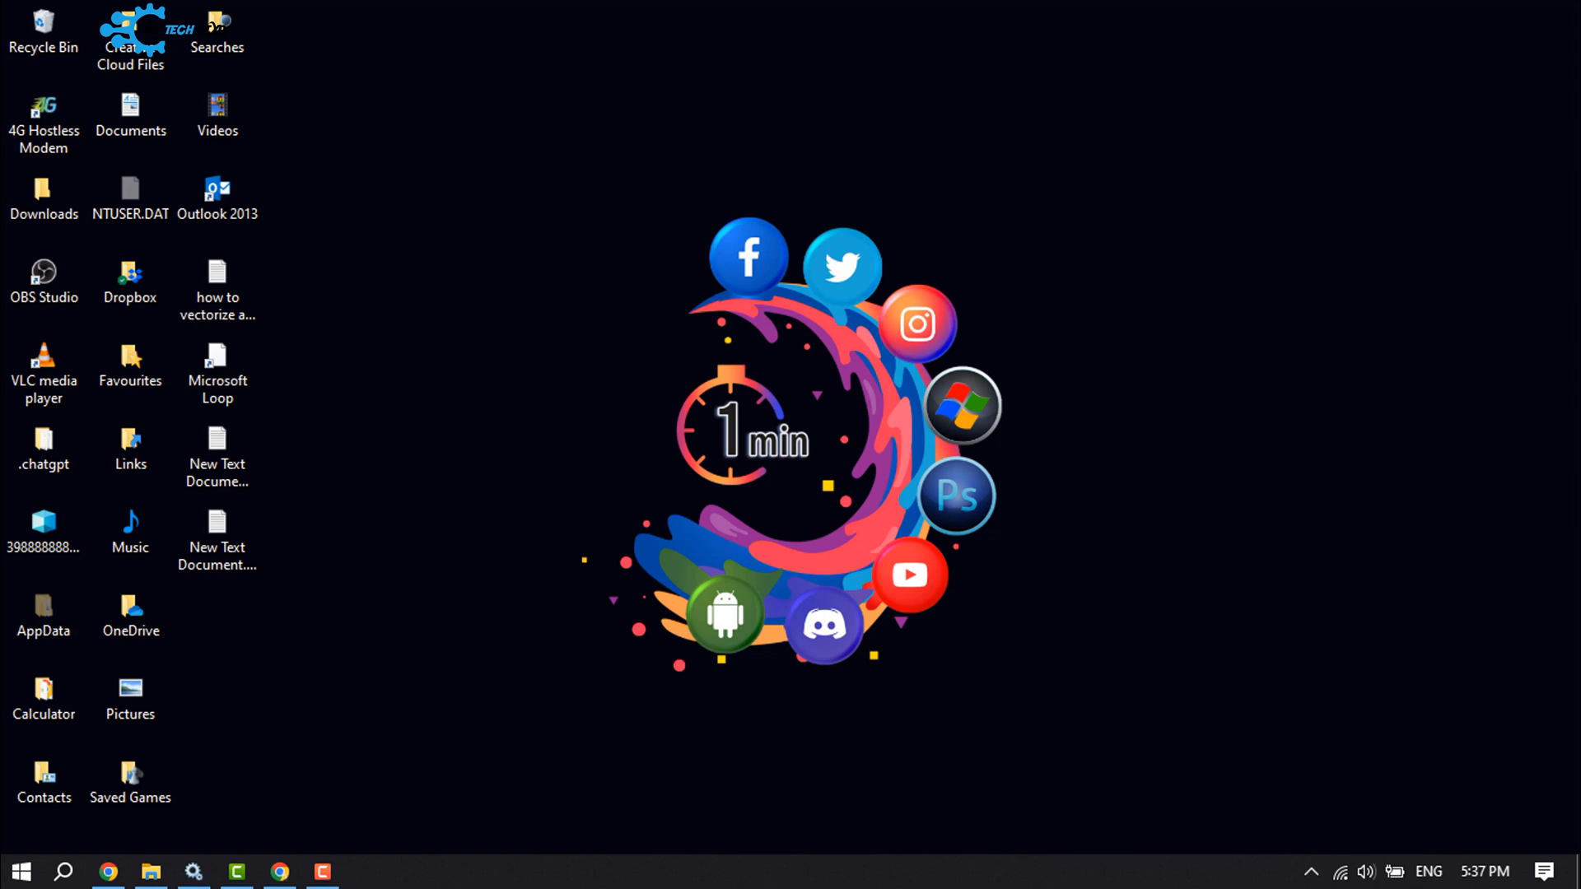
key(Win+R)
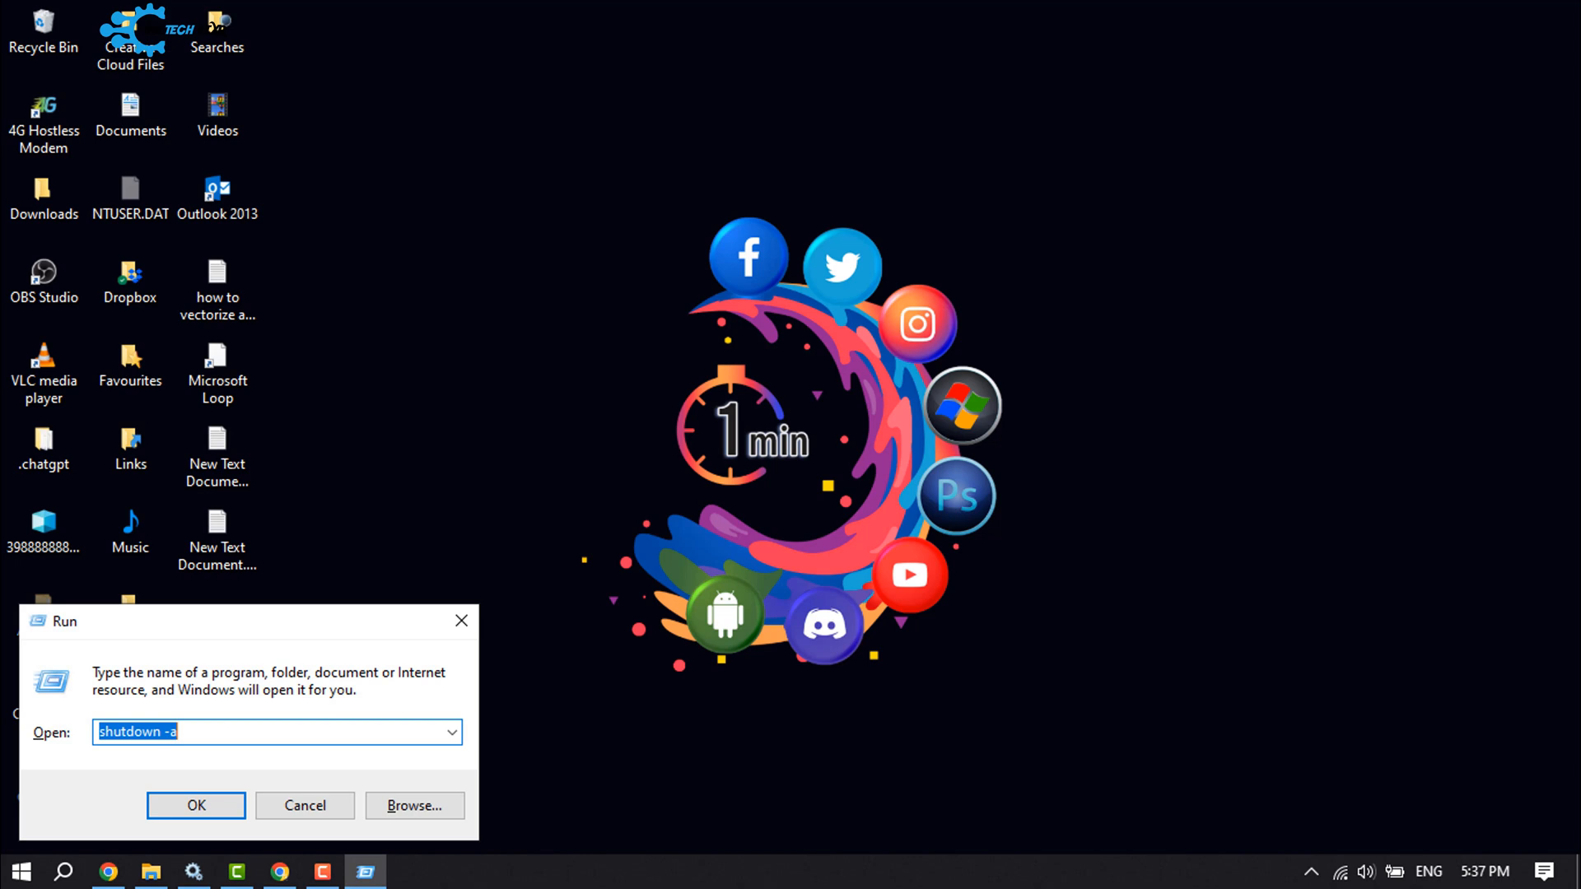
Run 'prefetch' to open the Prefetch system folder in File Explorer.
click(217, 530)
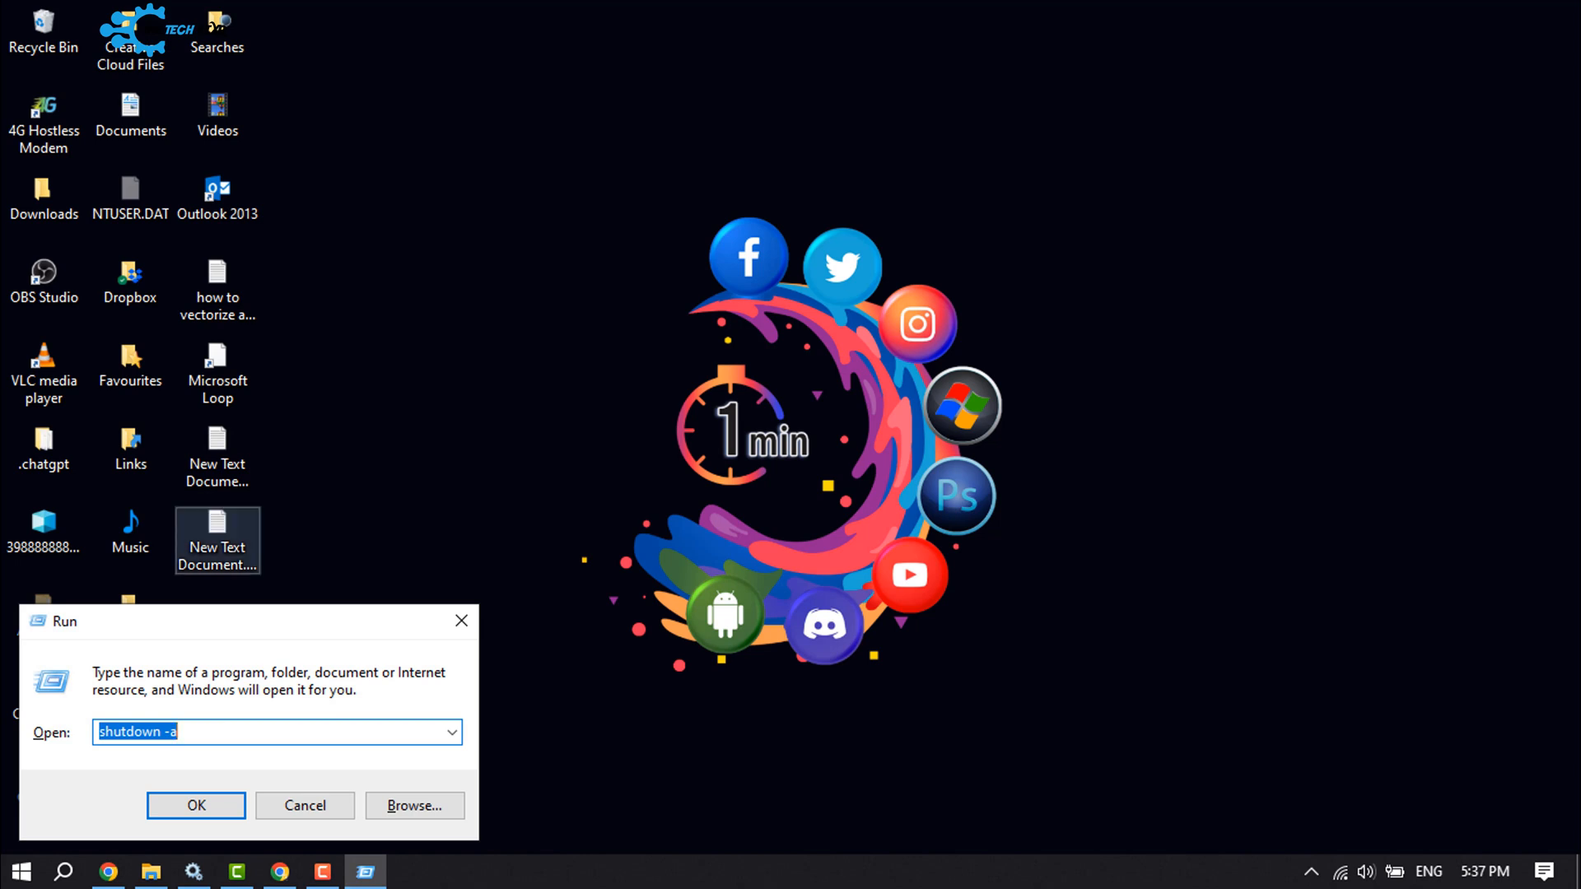
drag(61, 621, 584, 148)
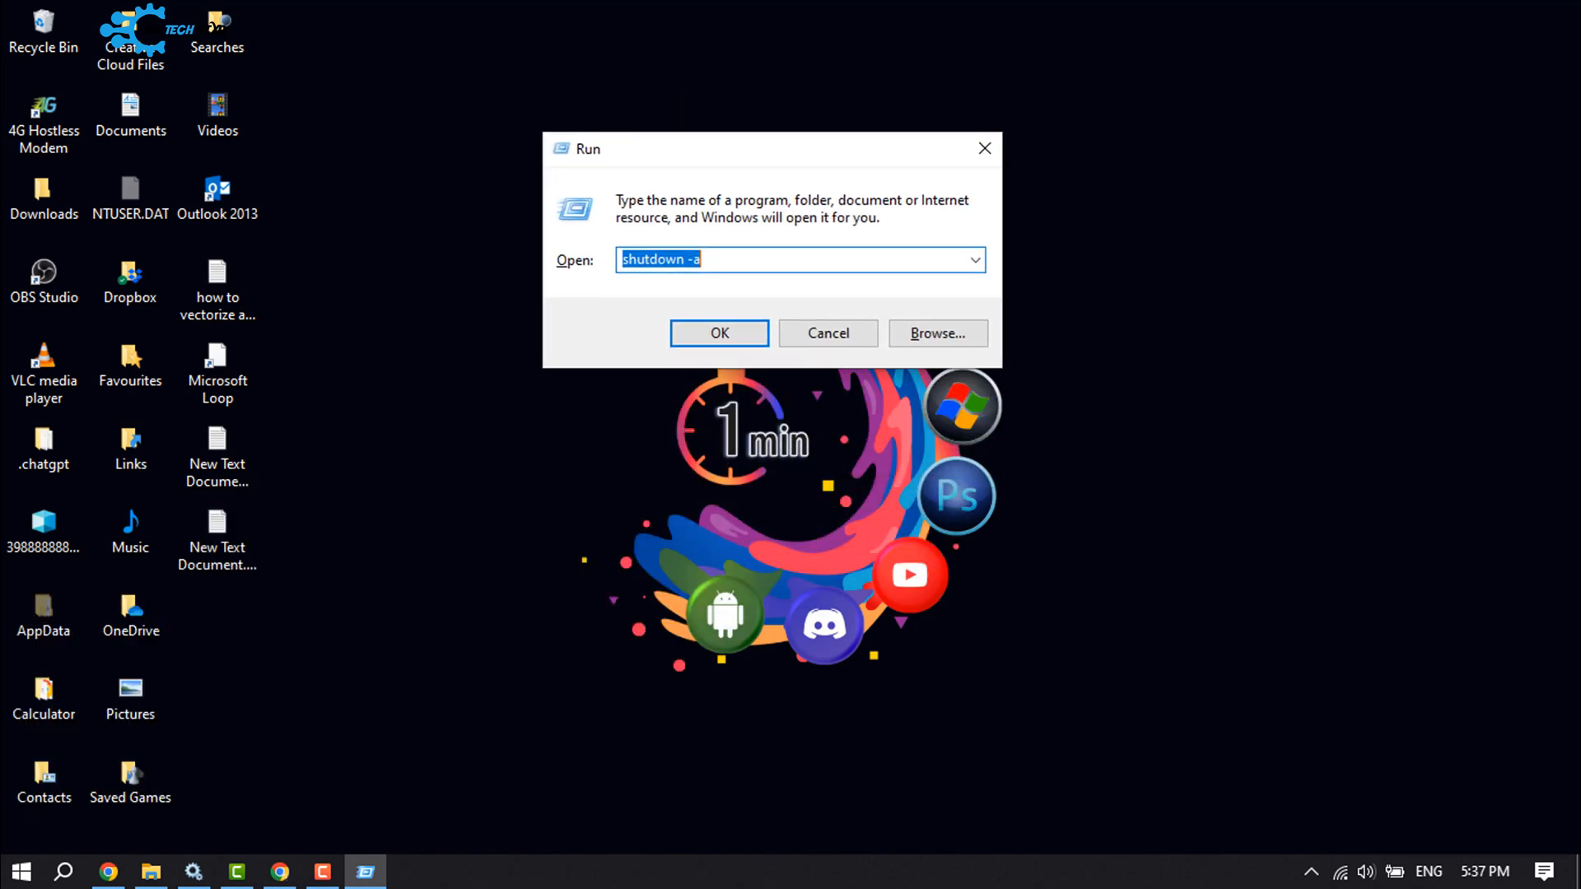
text(prefetch)
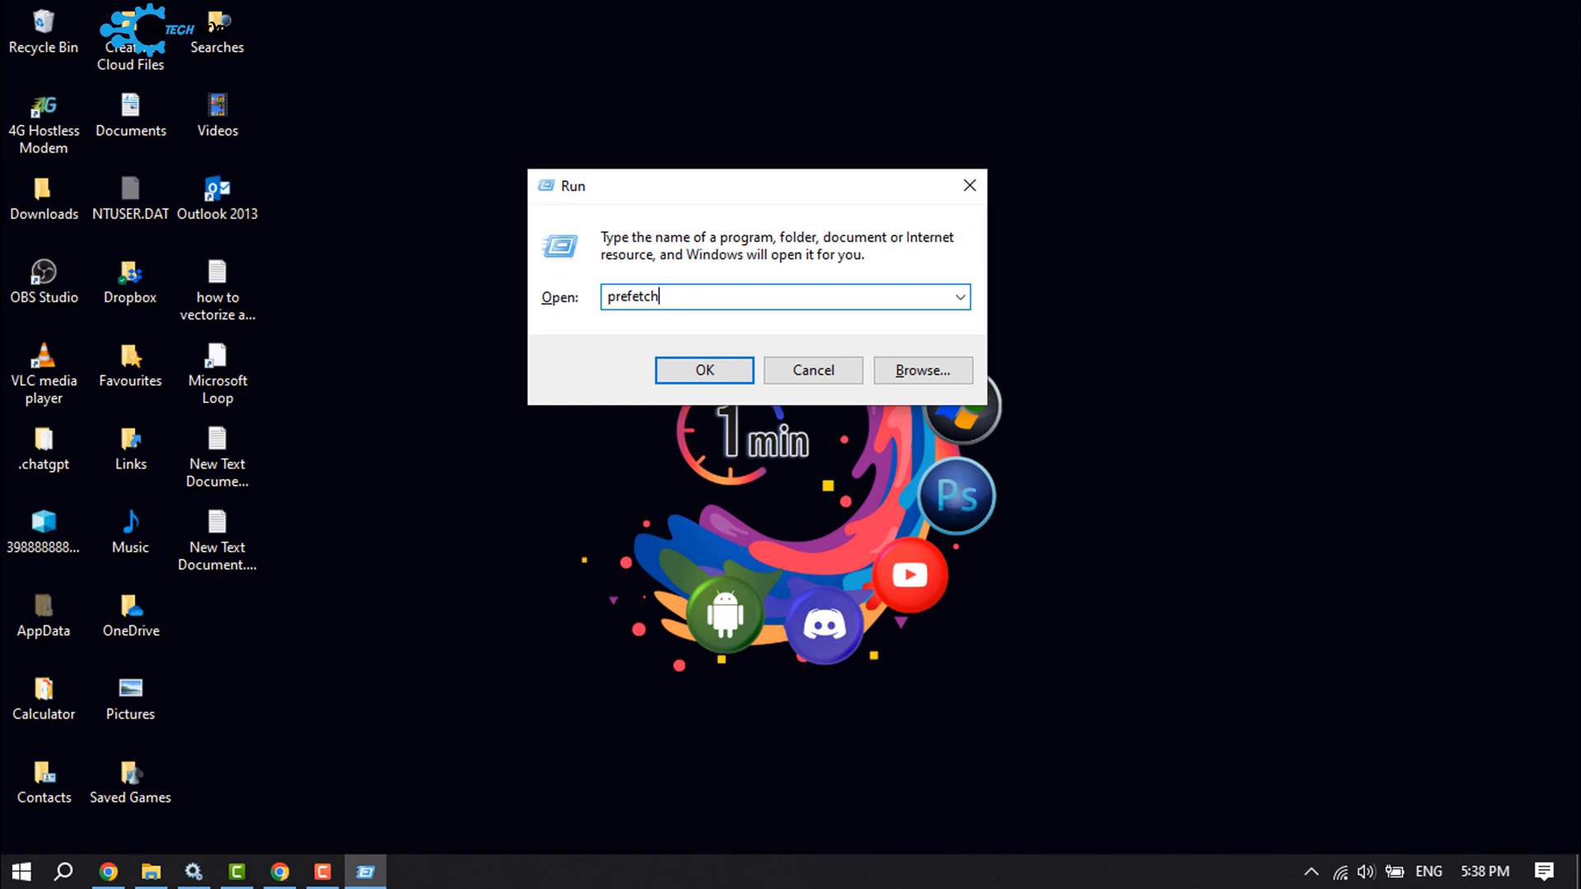
click(705, 369)
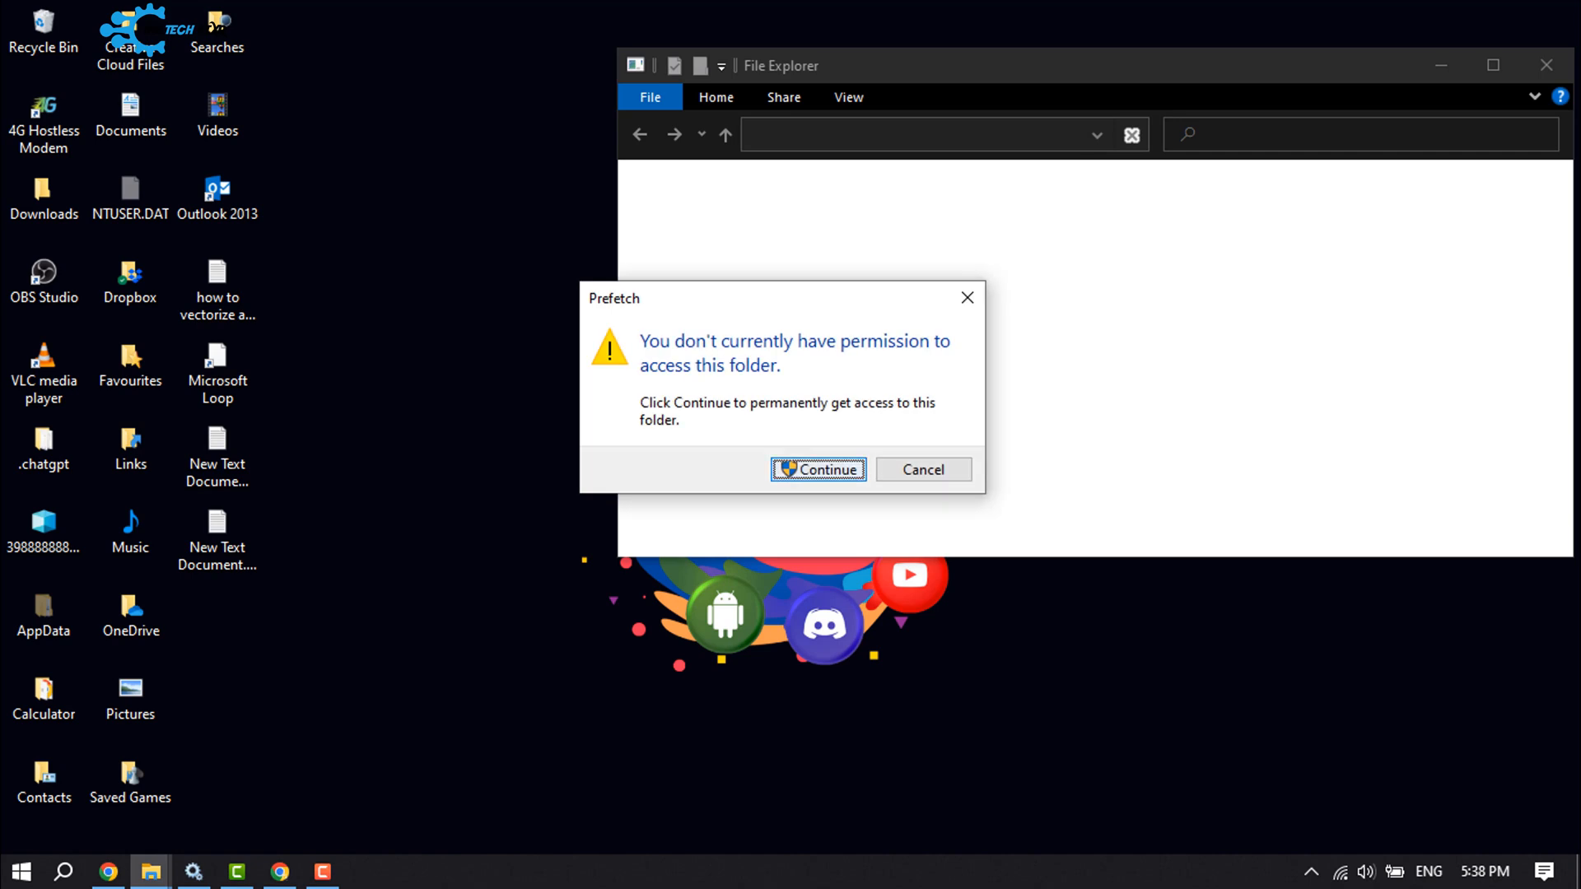
Grant access to Prefetch, select all 253 files and permanently delete them.
click(819, 470)
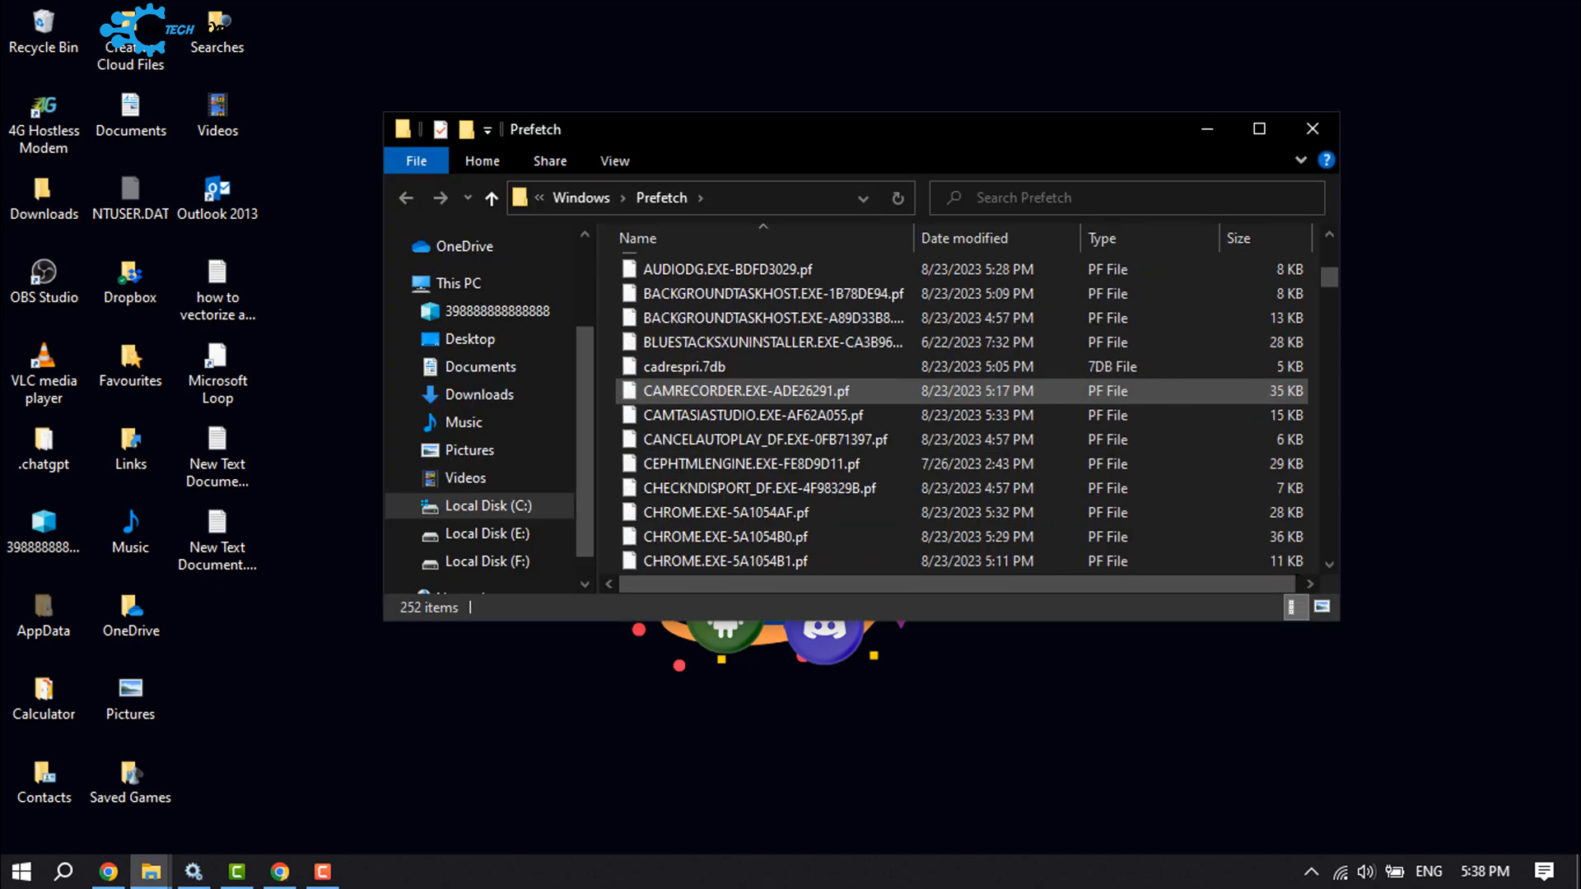
scroll(down, 3)
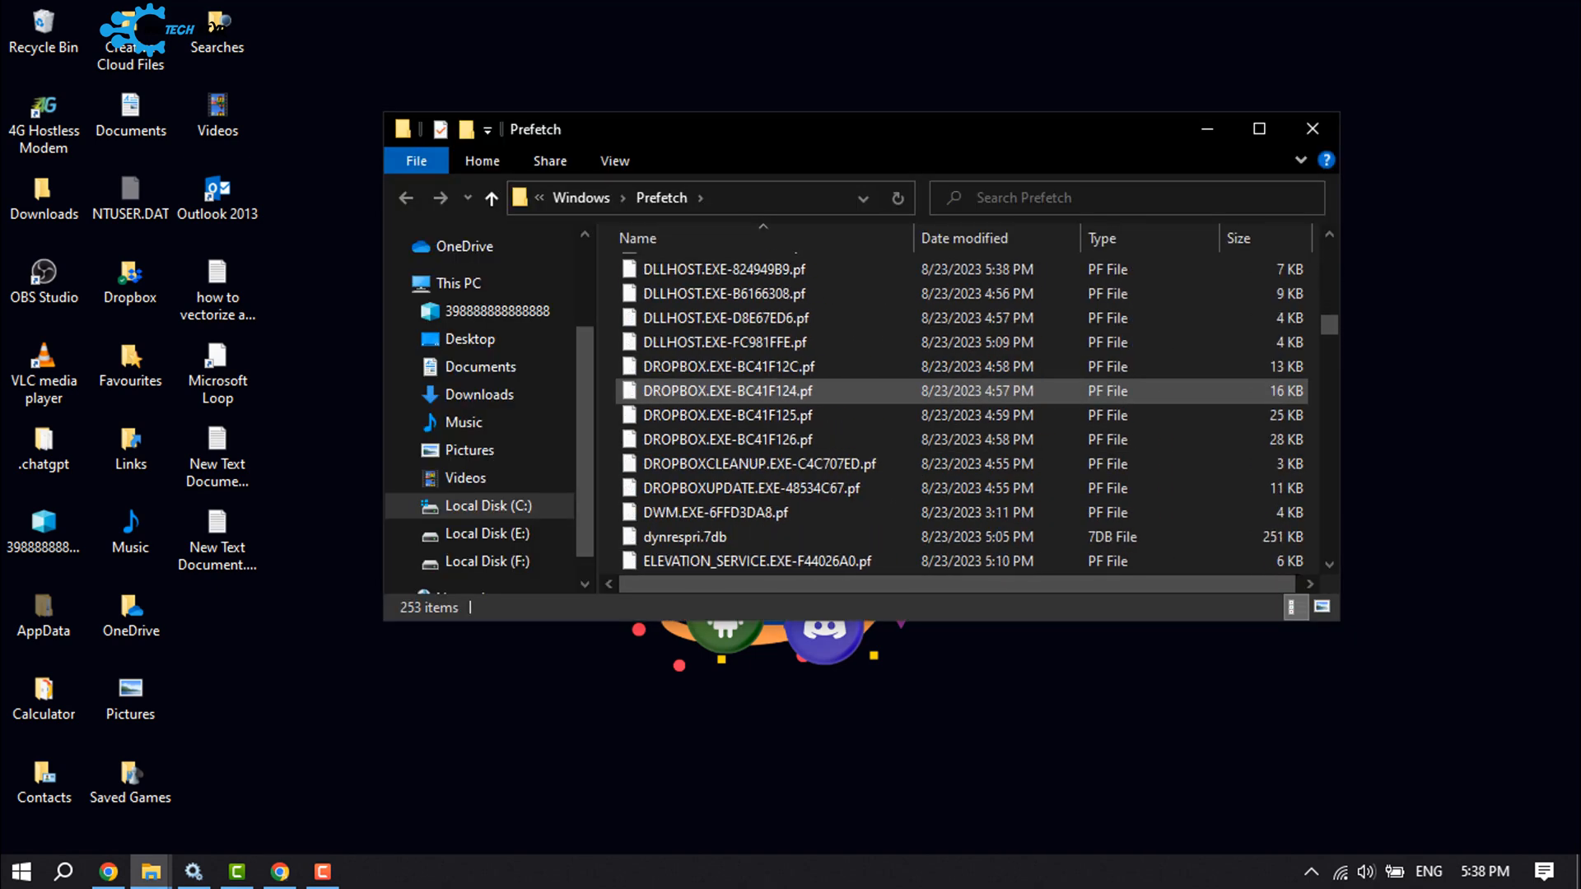
scroll(down, 3)
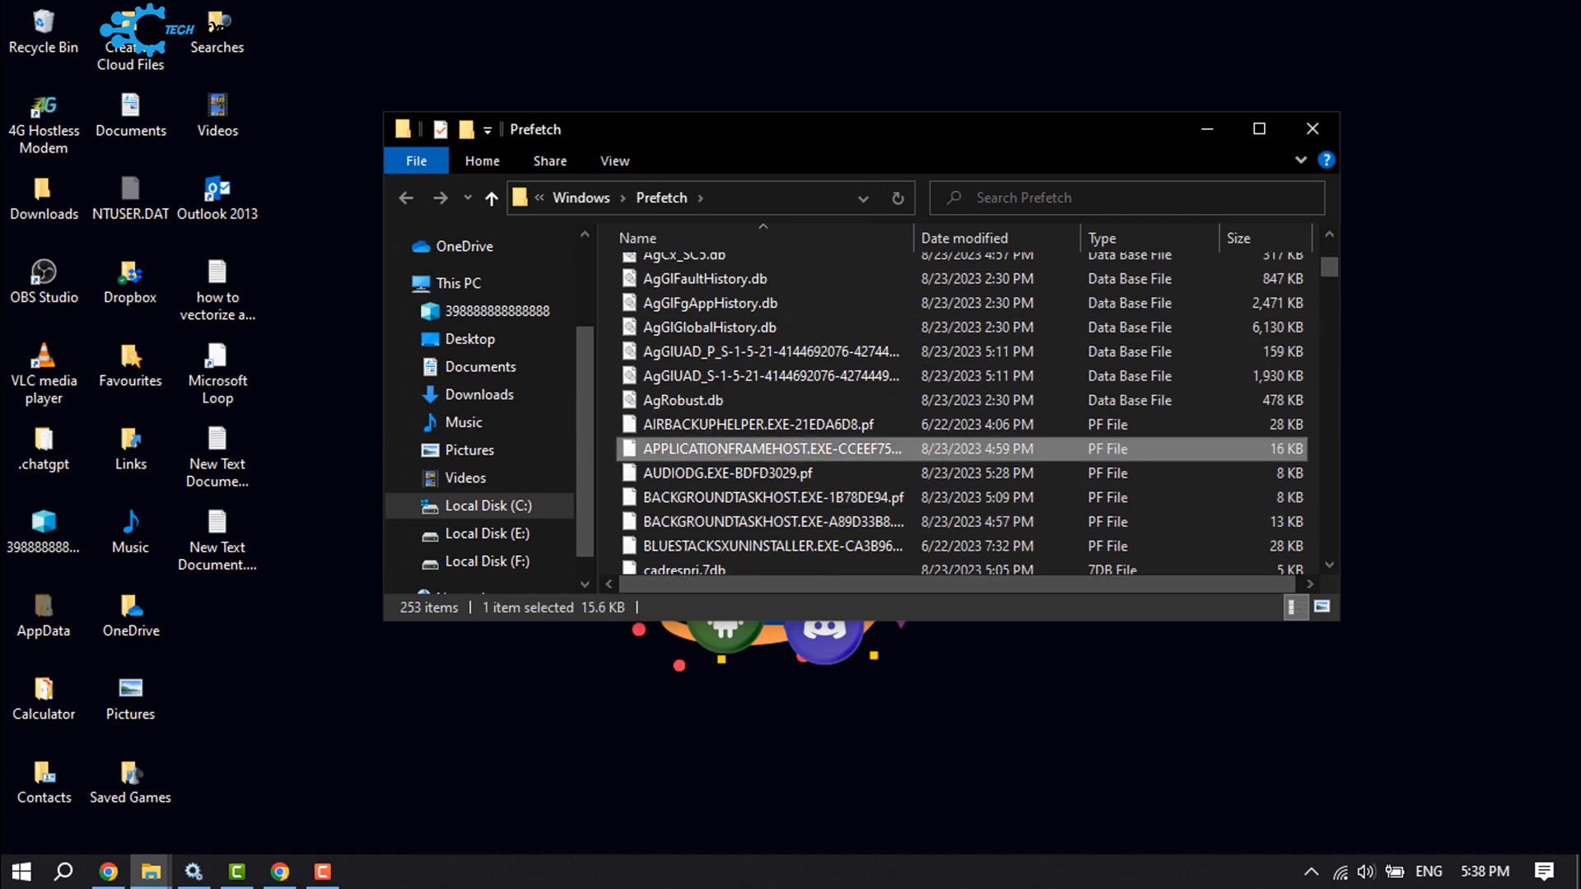
key(ctrl+a)
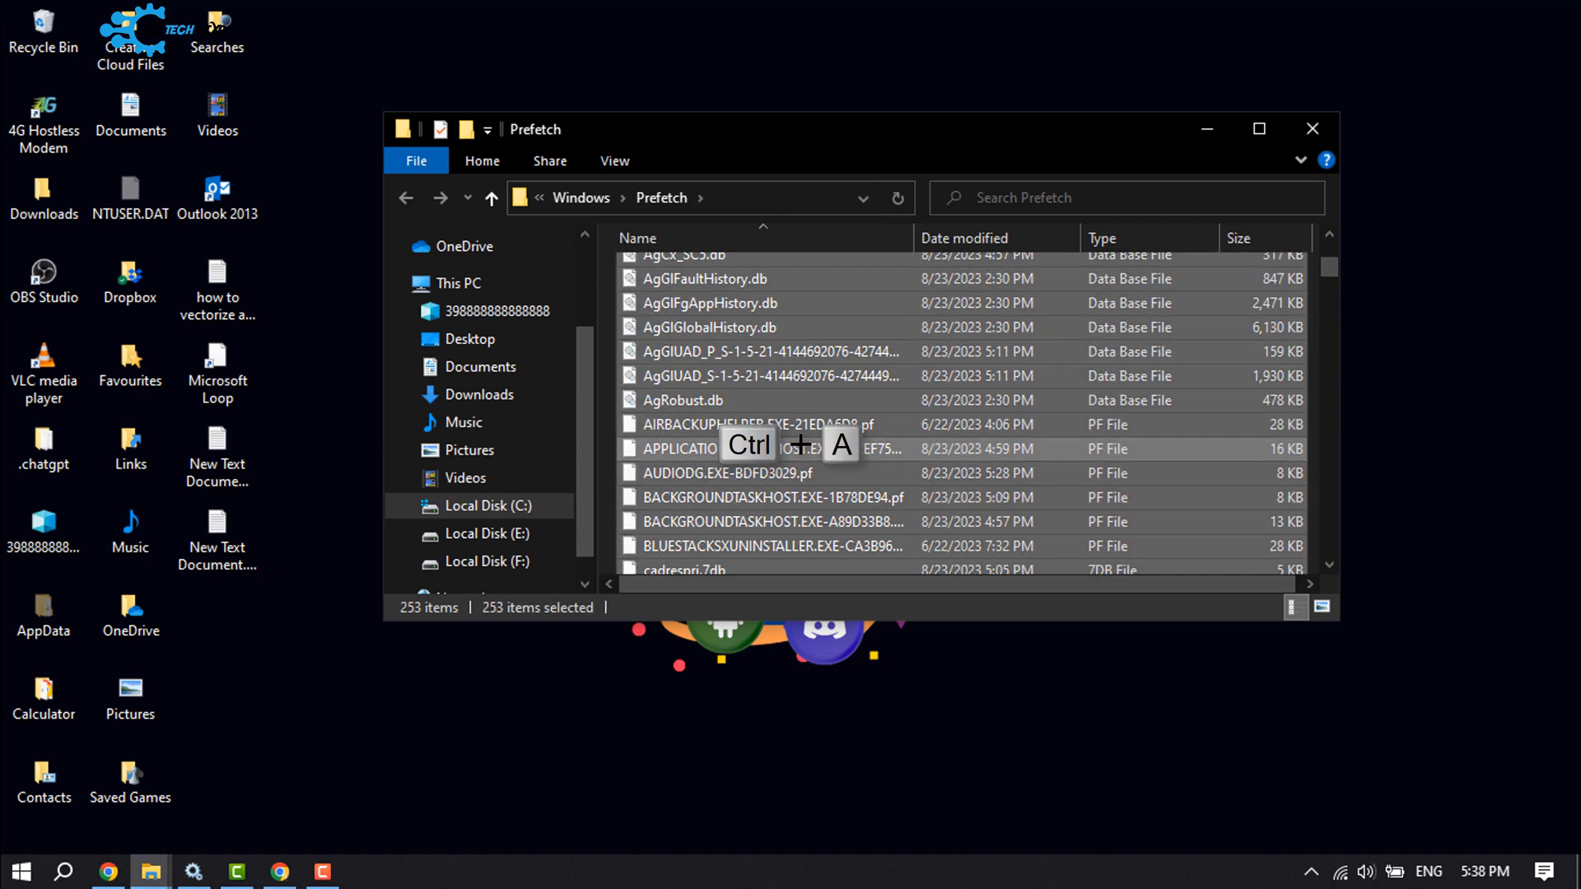
key(Shift+Delete)
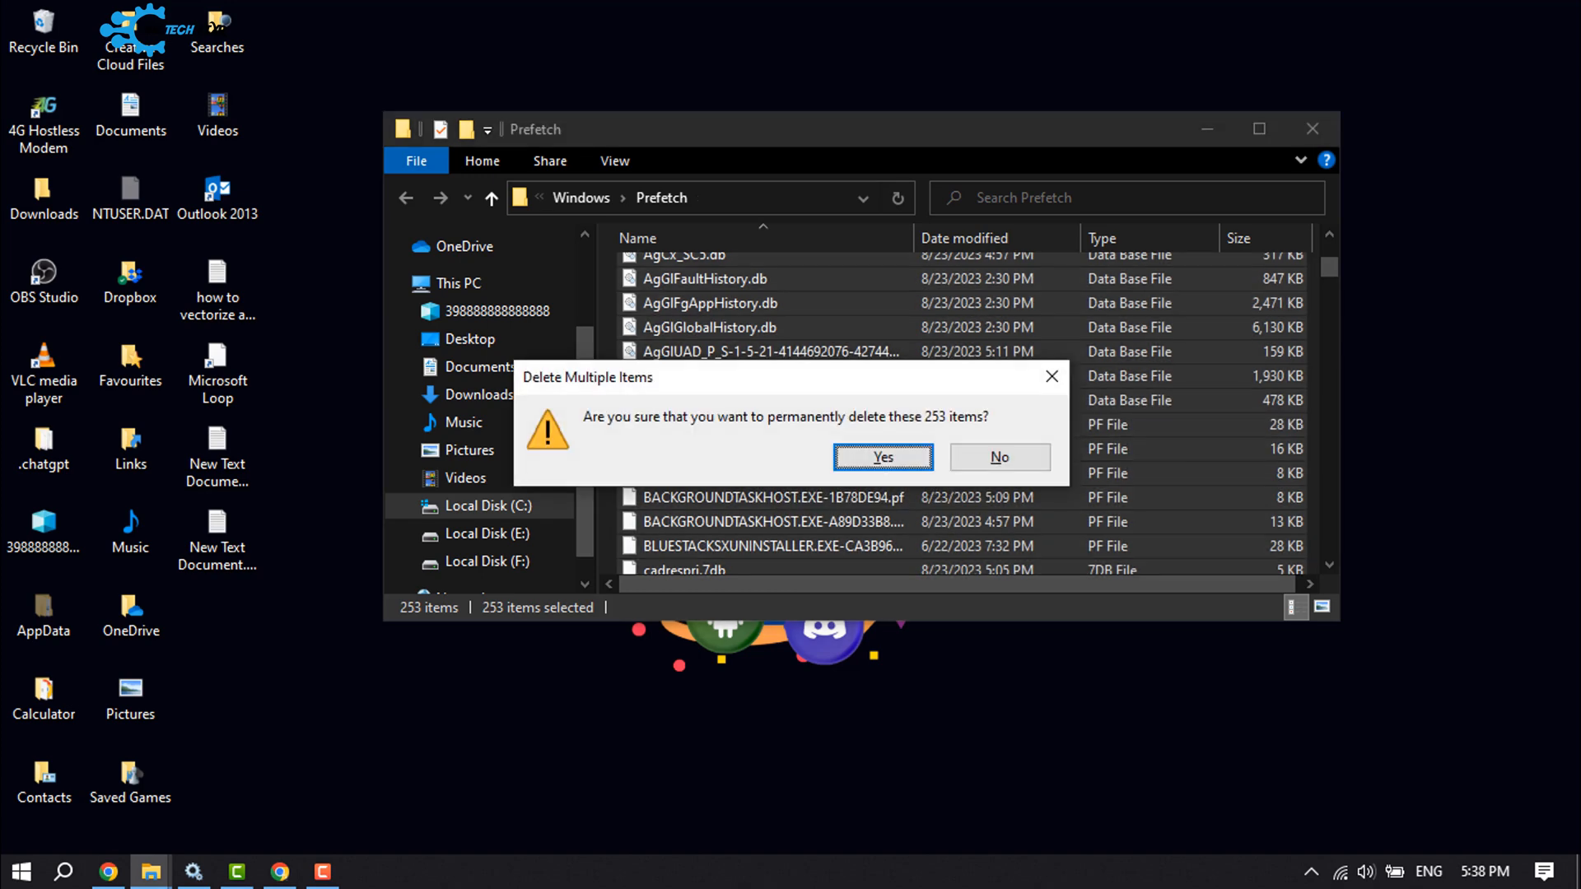
click(882, 458)
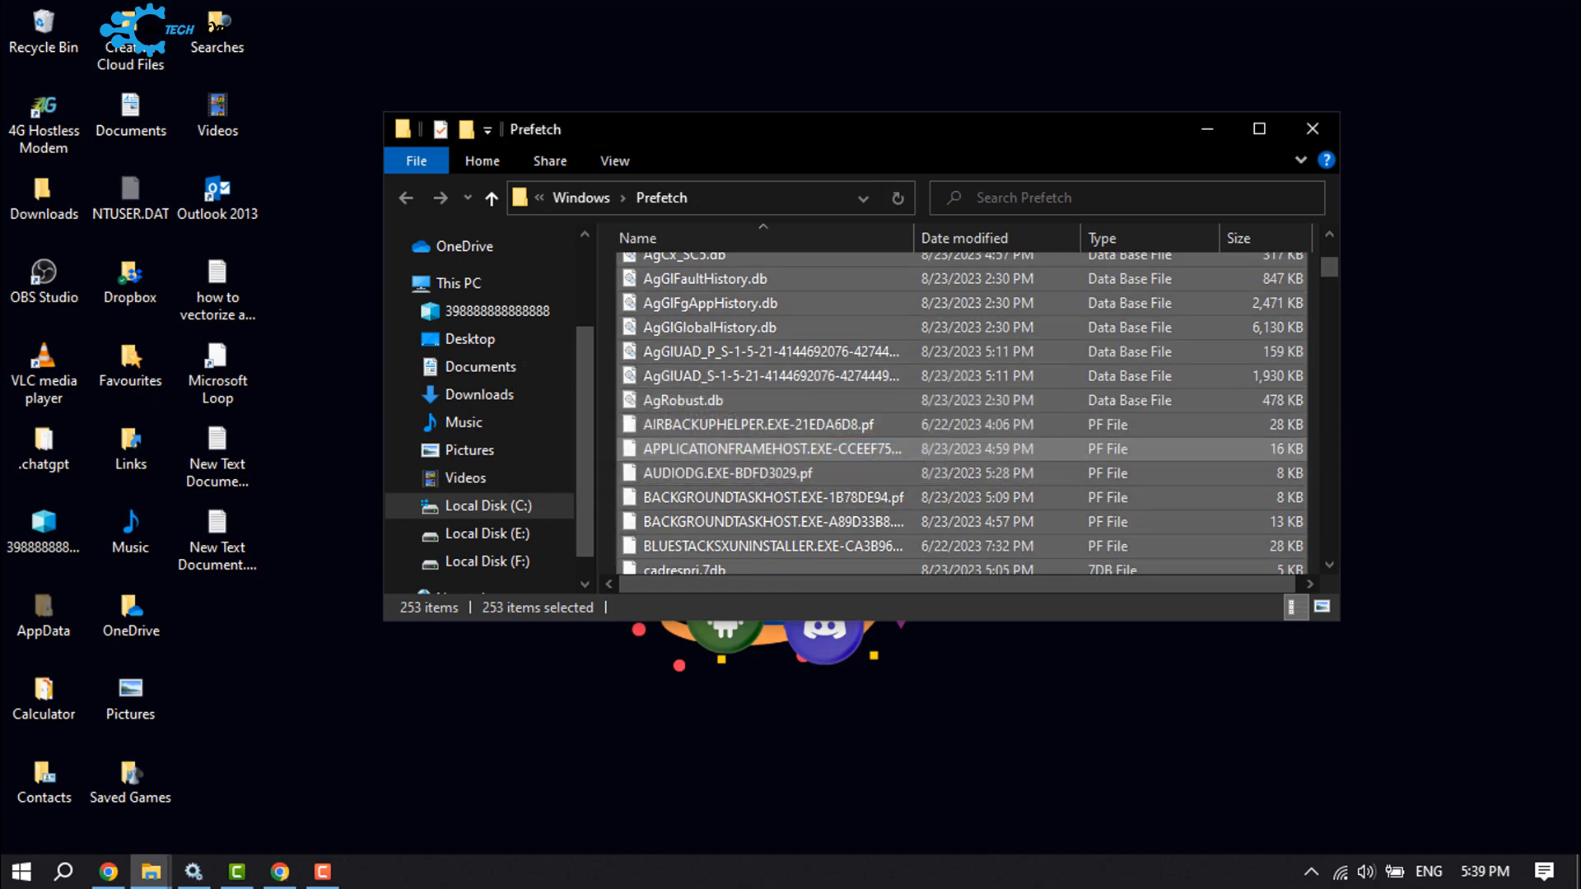
key(Delete)
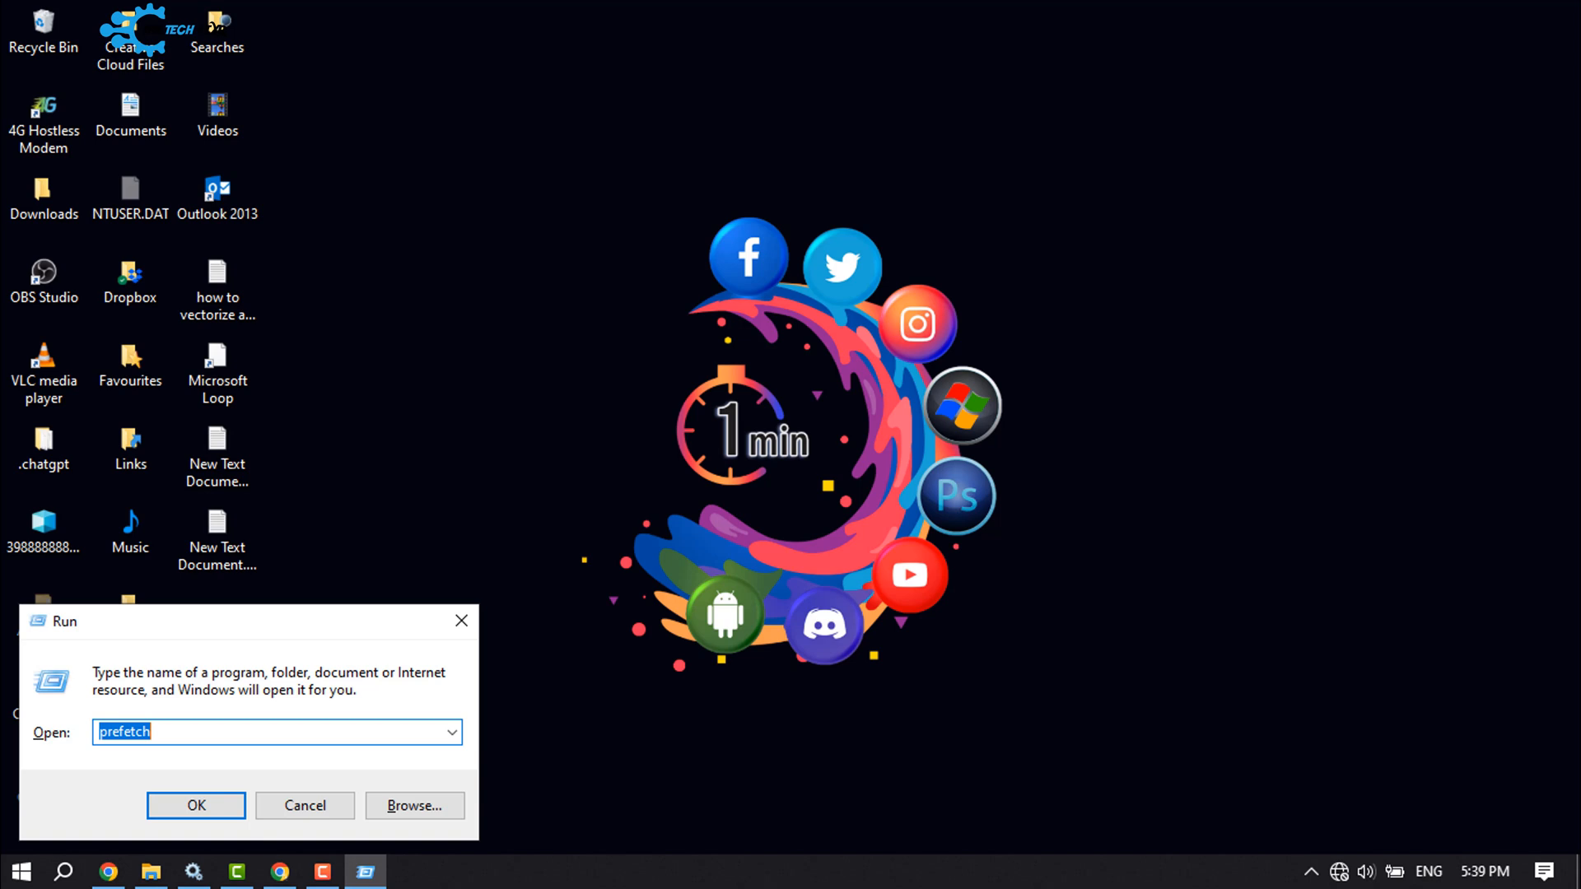
Run 'temp' to open the Windows Temp system folder.
text(t)
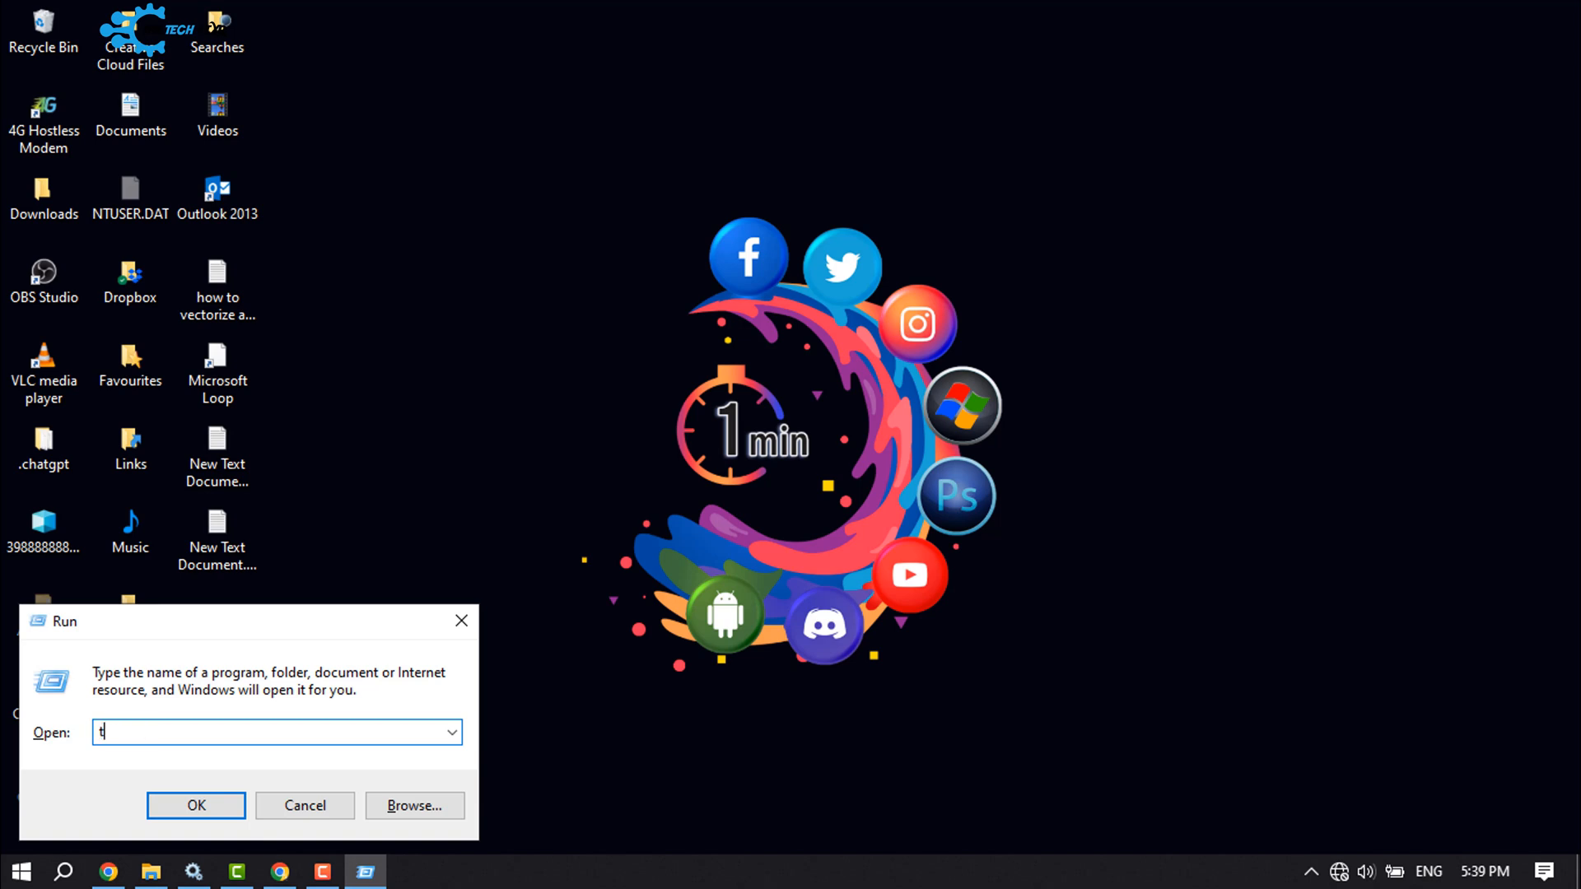
text(emp)
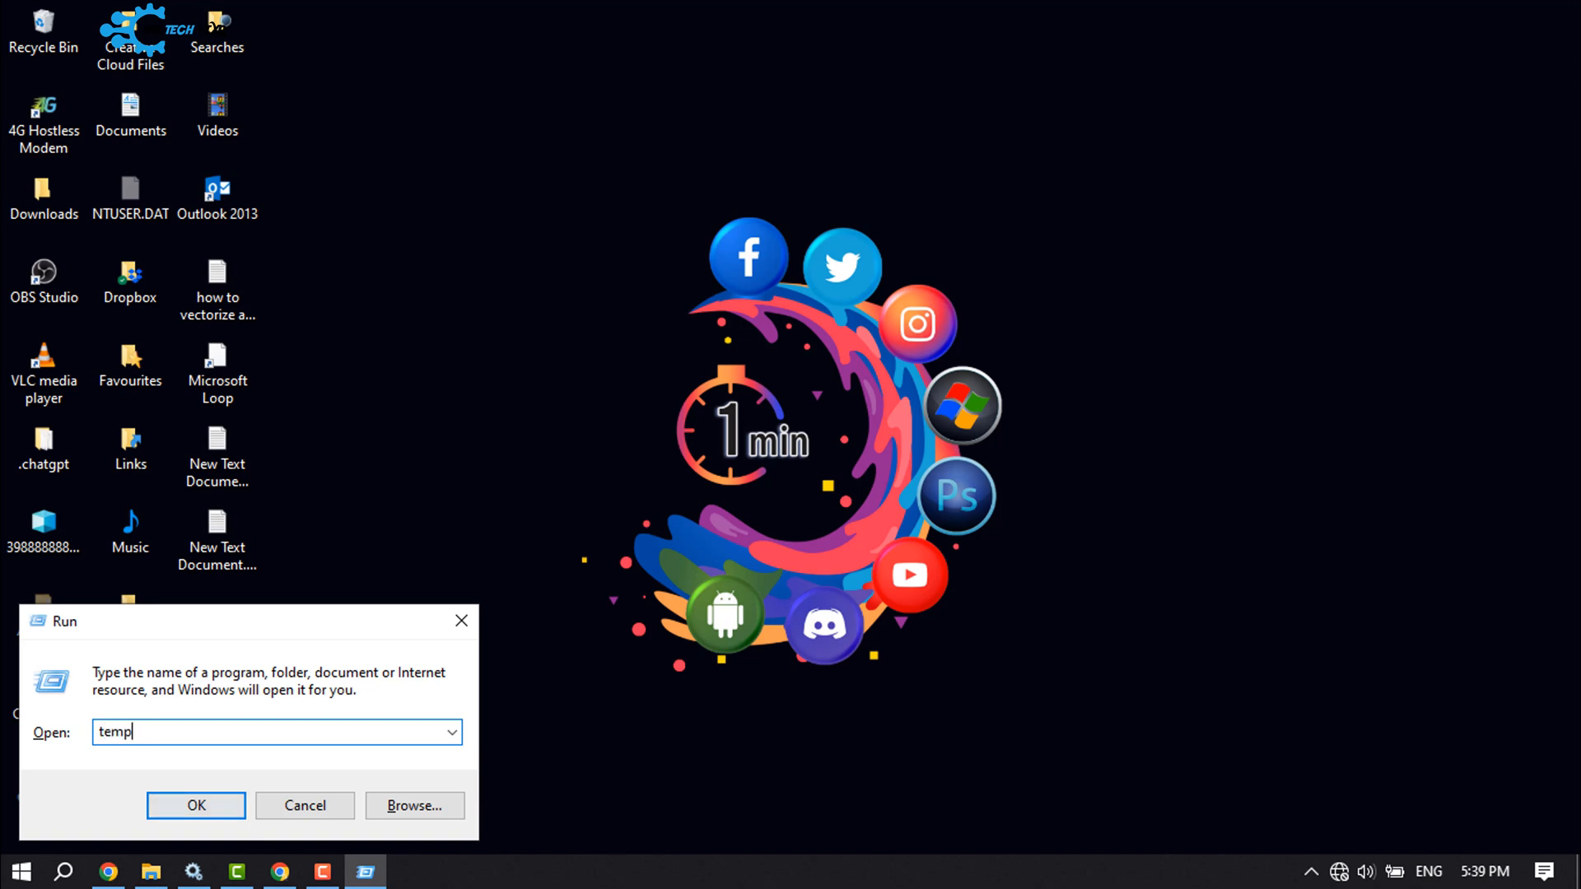
click(194, 806)
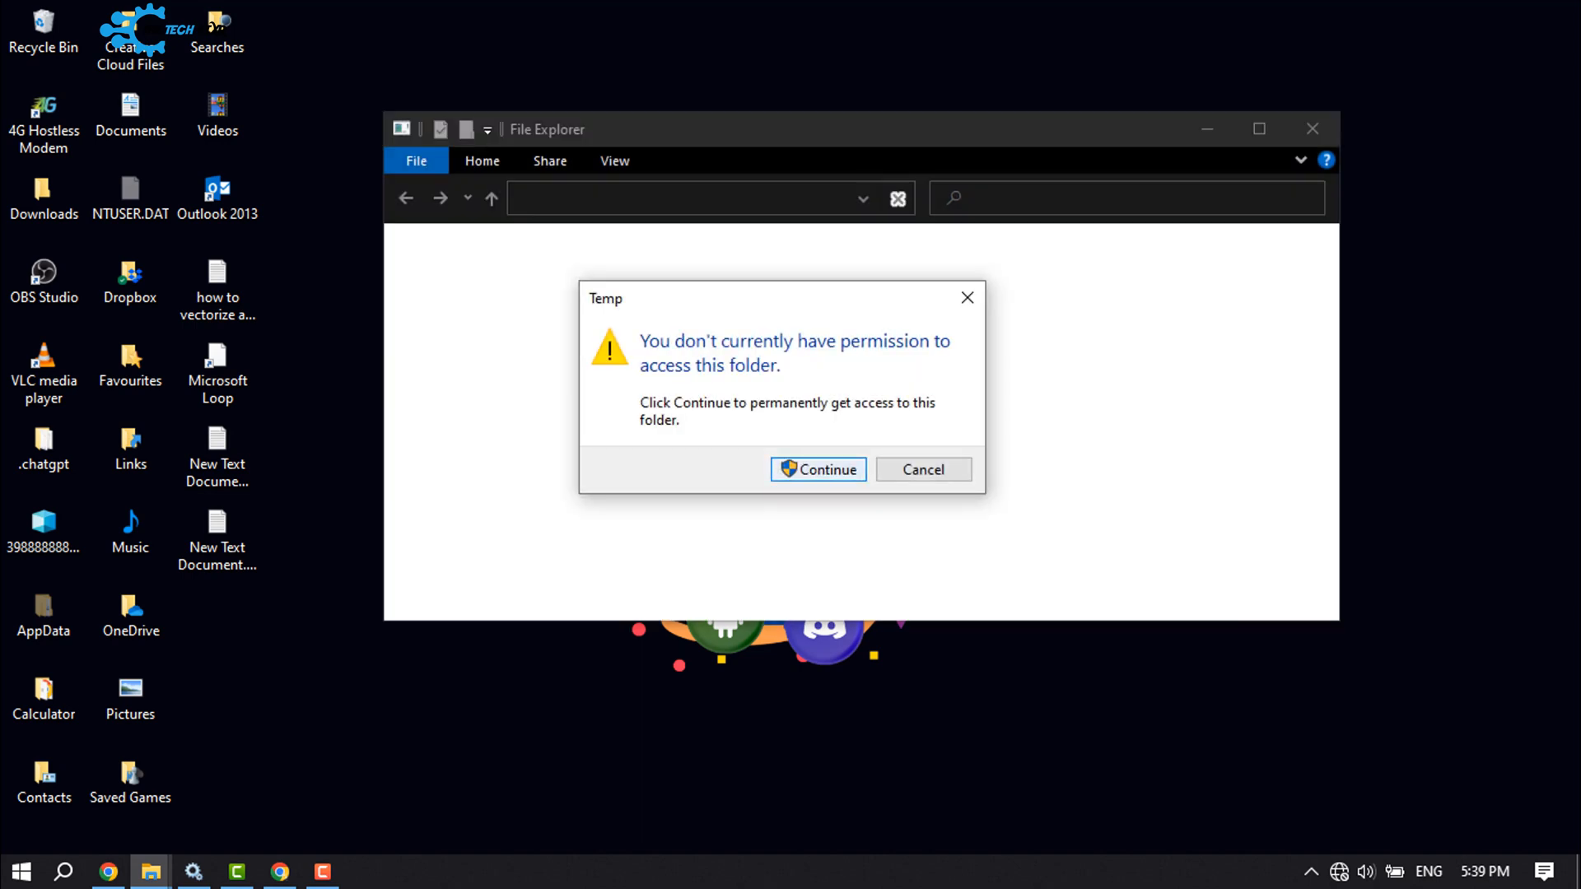
Grant access to Temp, delete all eight items, then close the folder window.
click(818, 469)
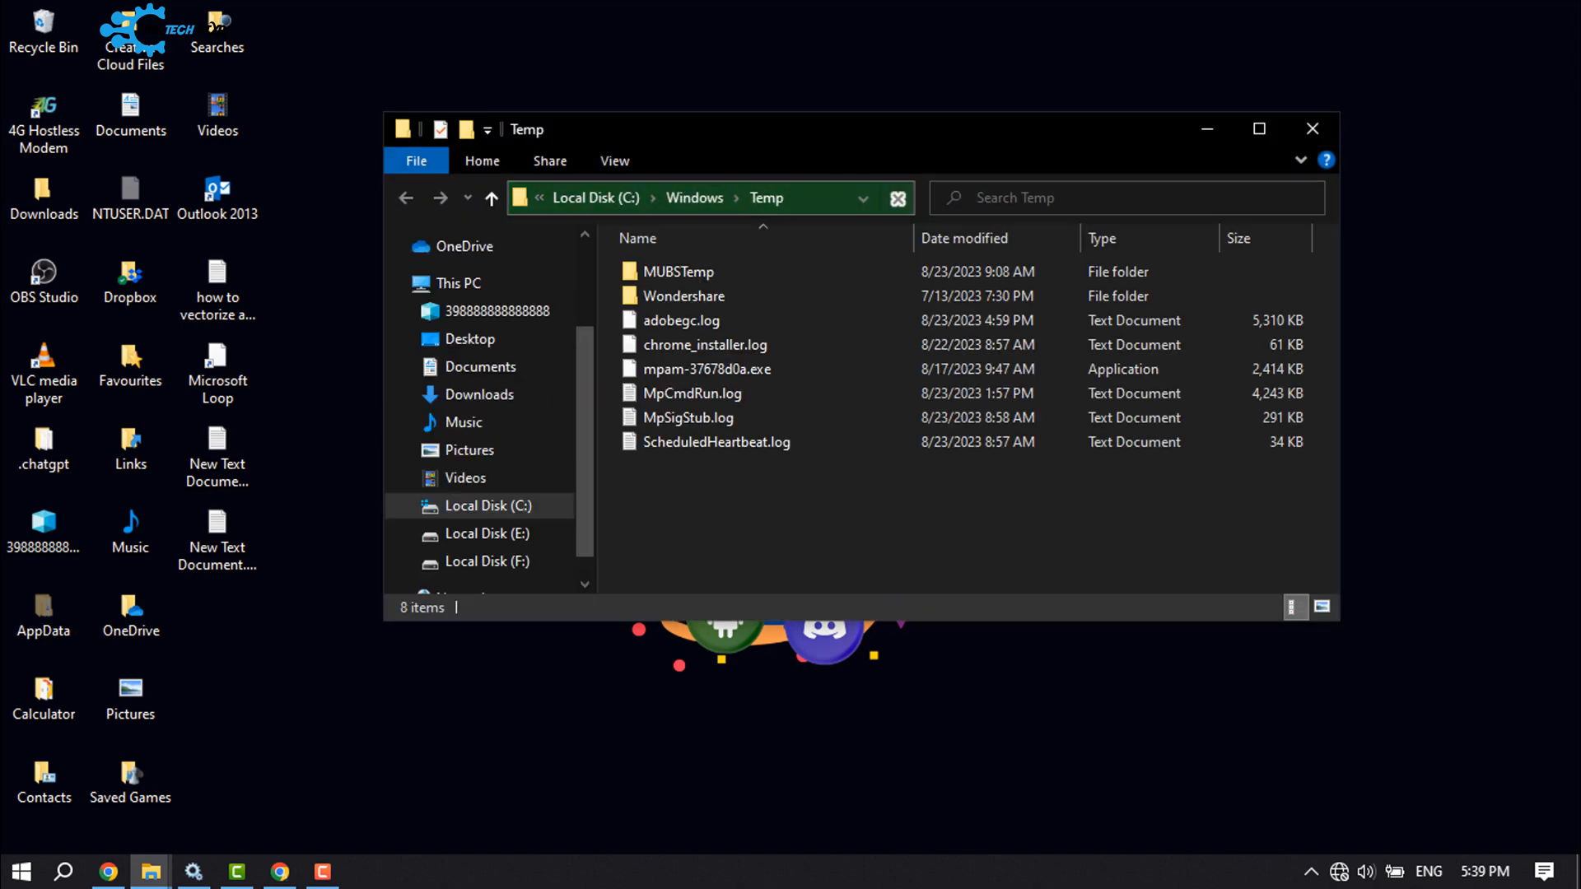
click(705, 369)
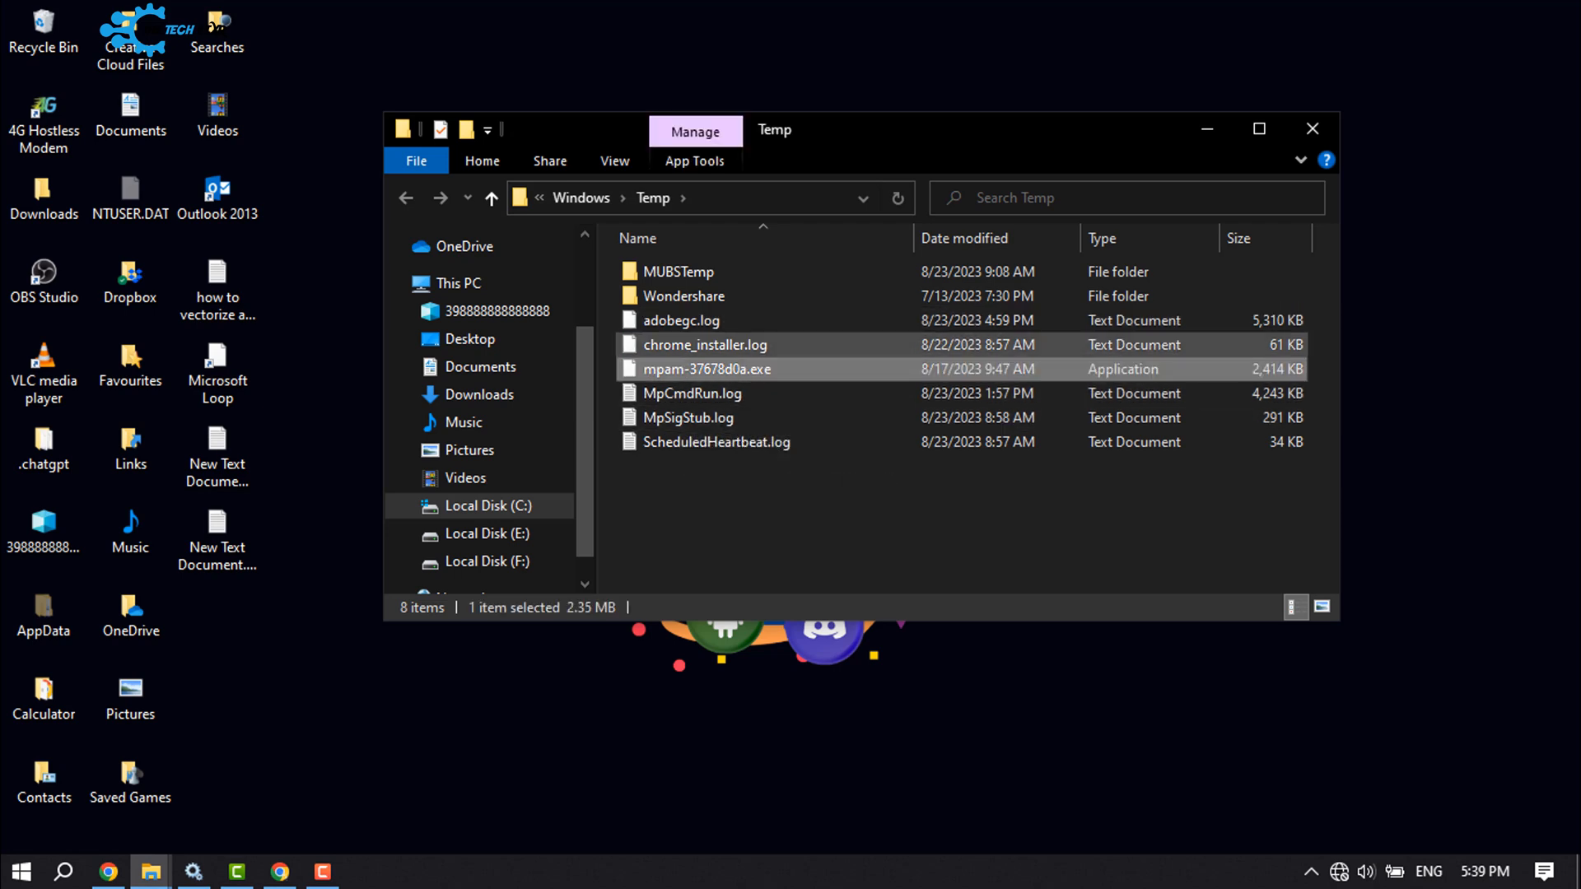
key(ctrl+a)
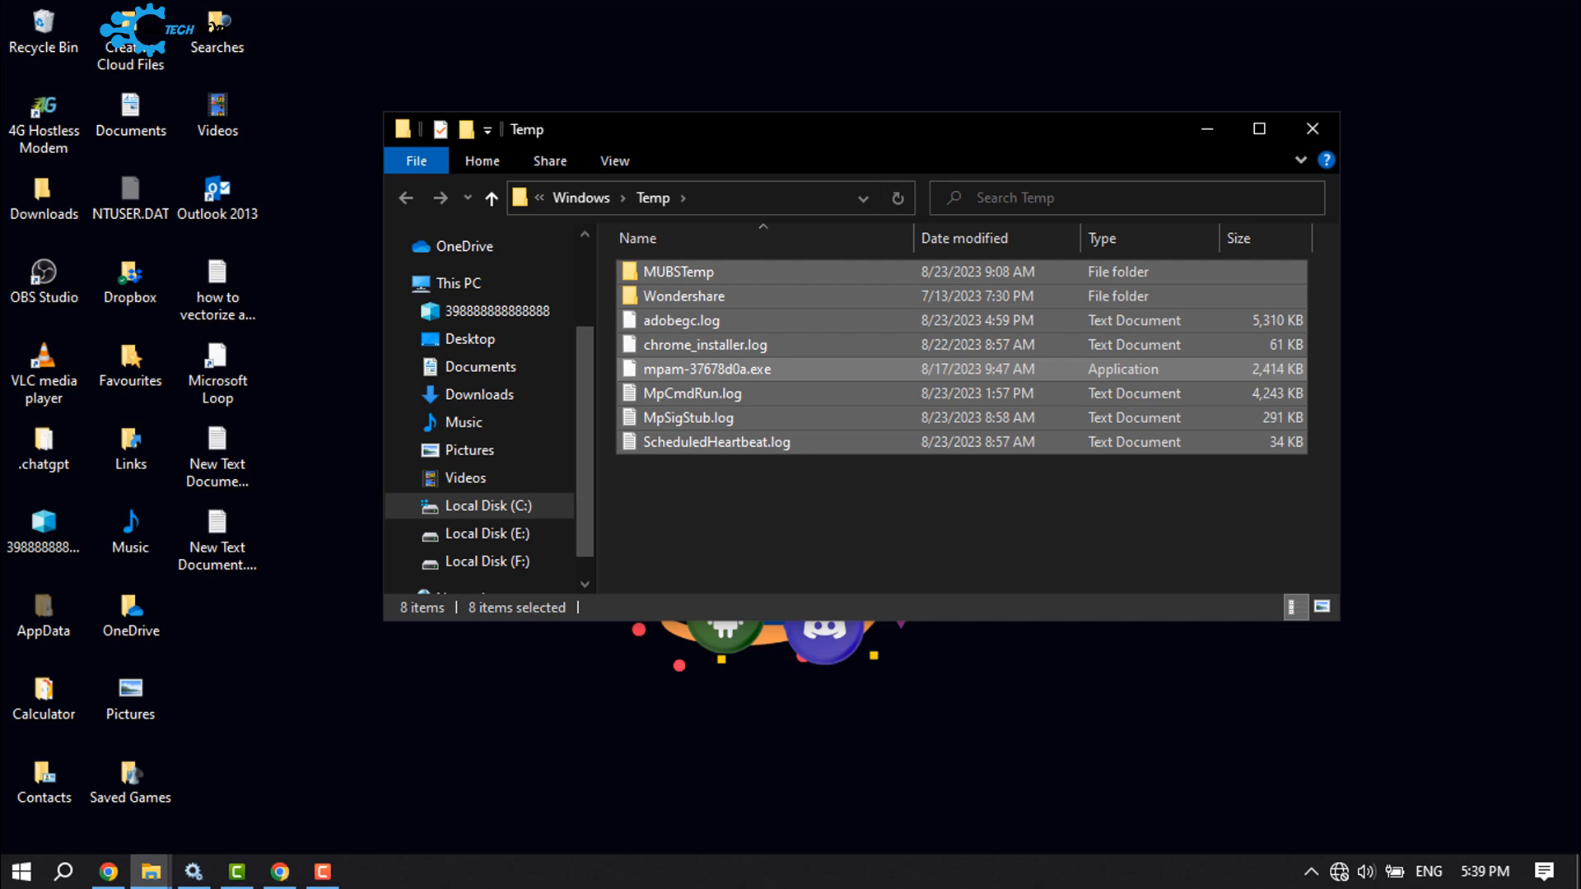
key(Delete)
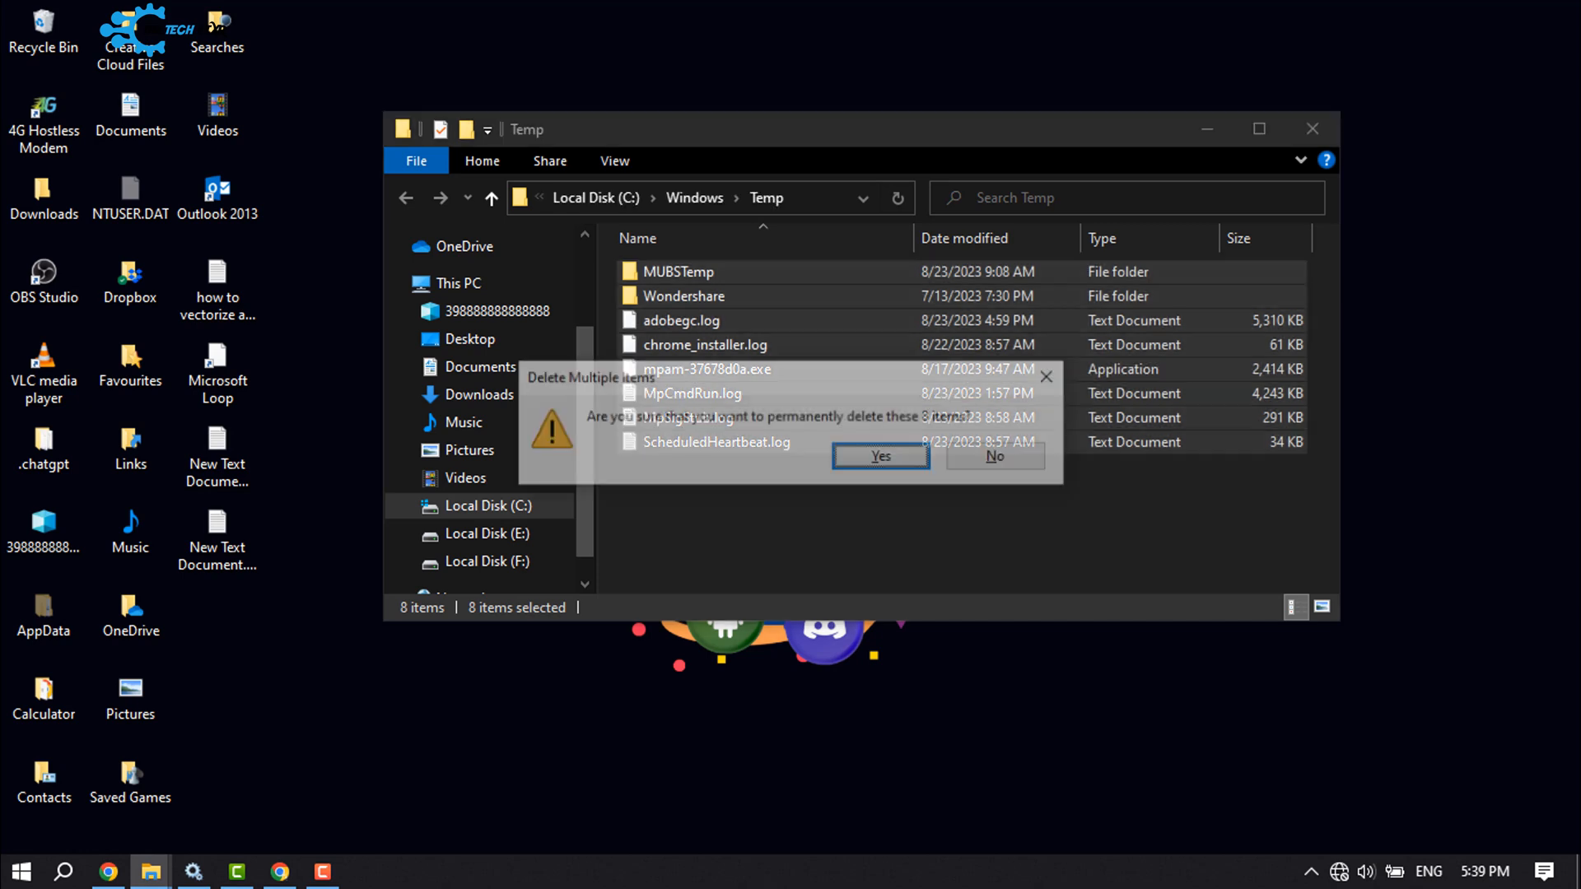
click(995, 456)
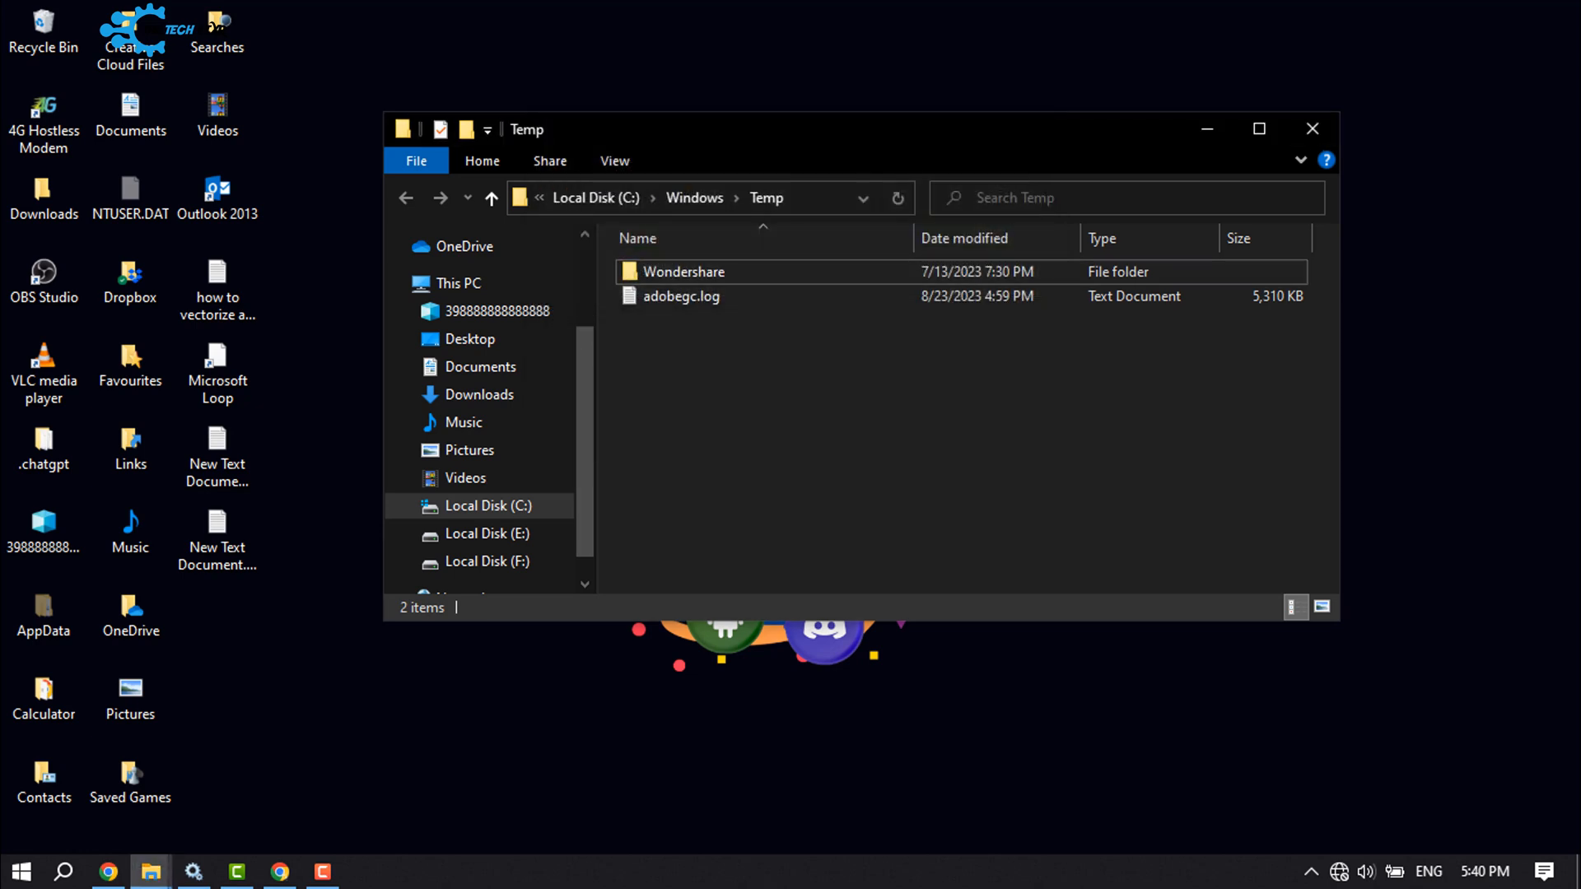
click(1311, 129)
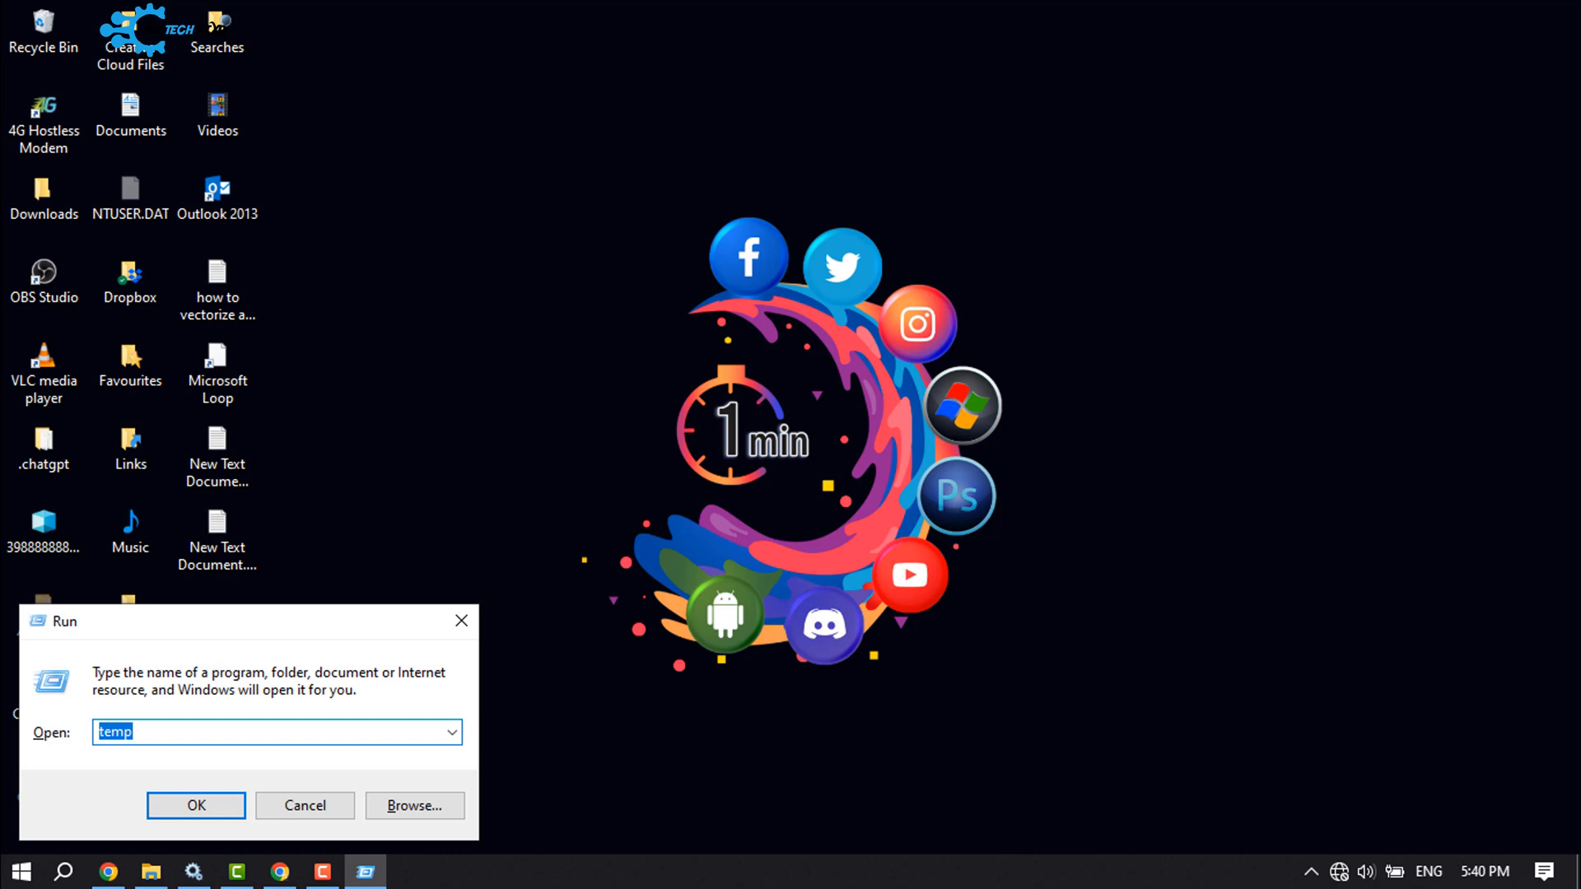
Run '%temp%' to open the user's AppData Local Temp folder.
key(Delete)
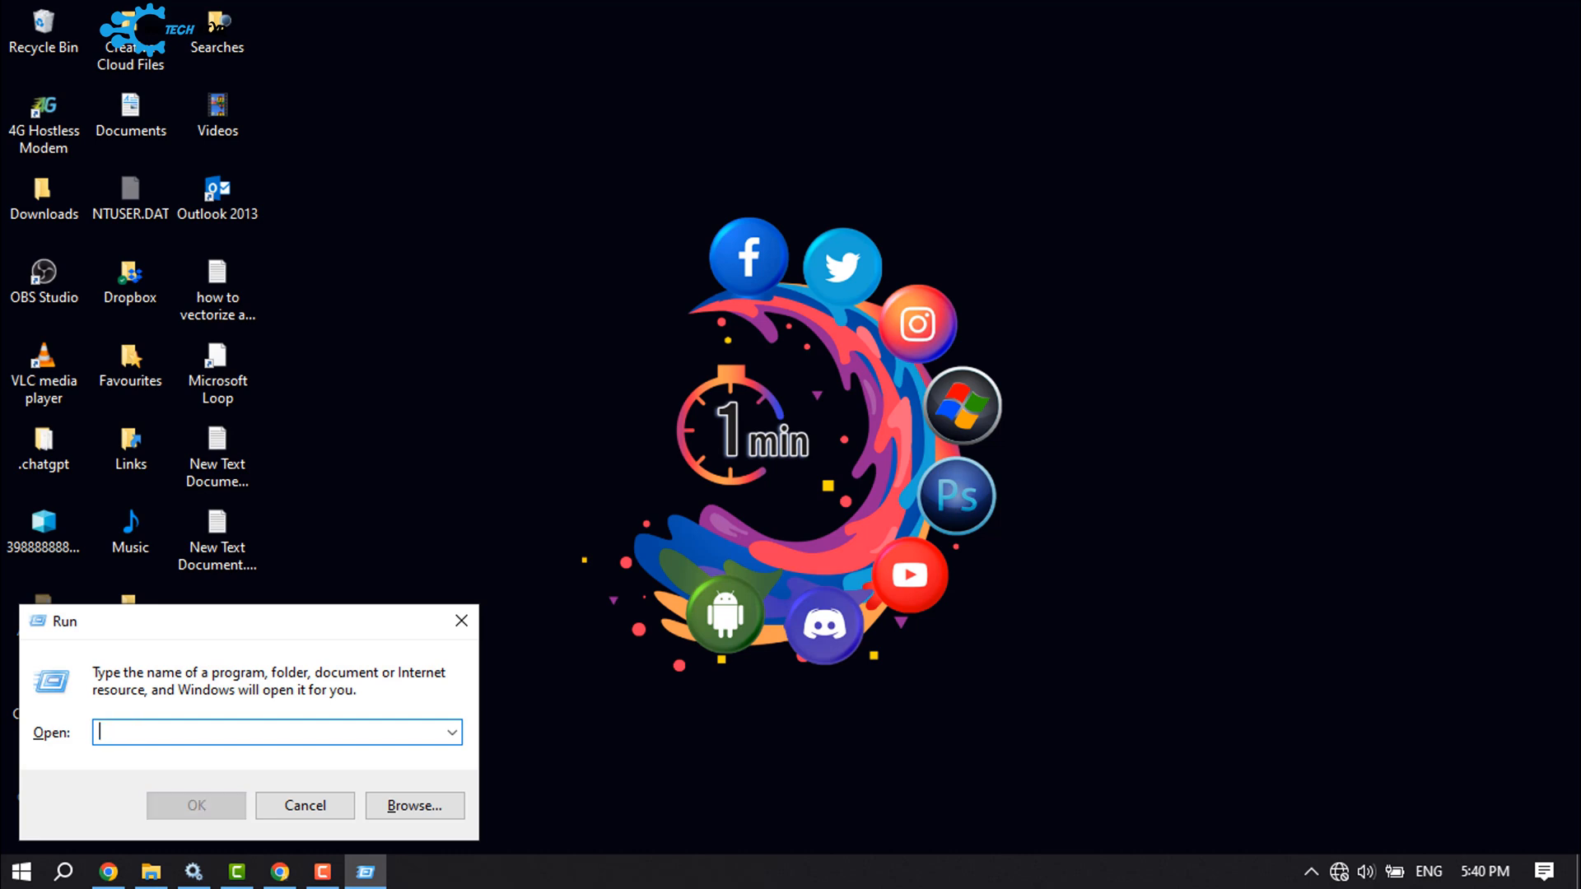
text(%temp%)
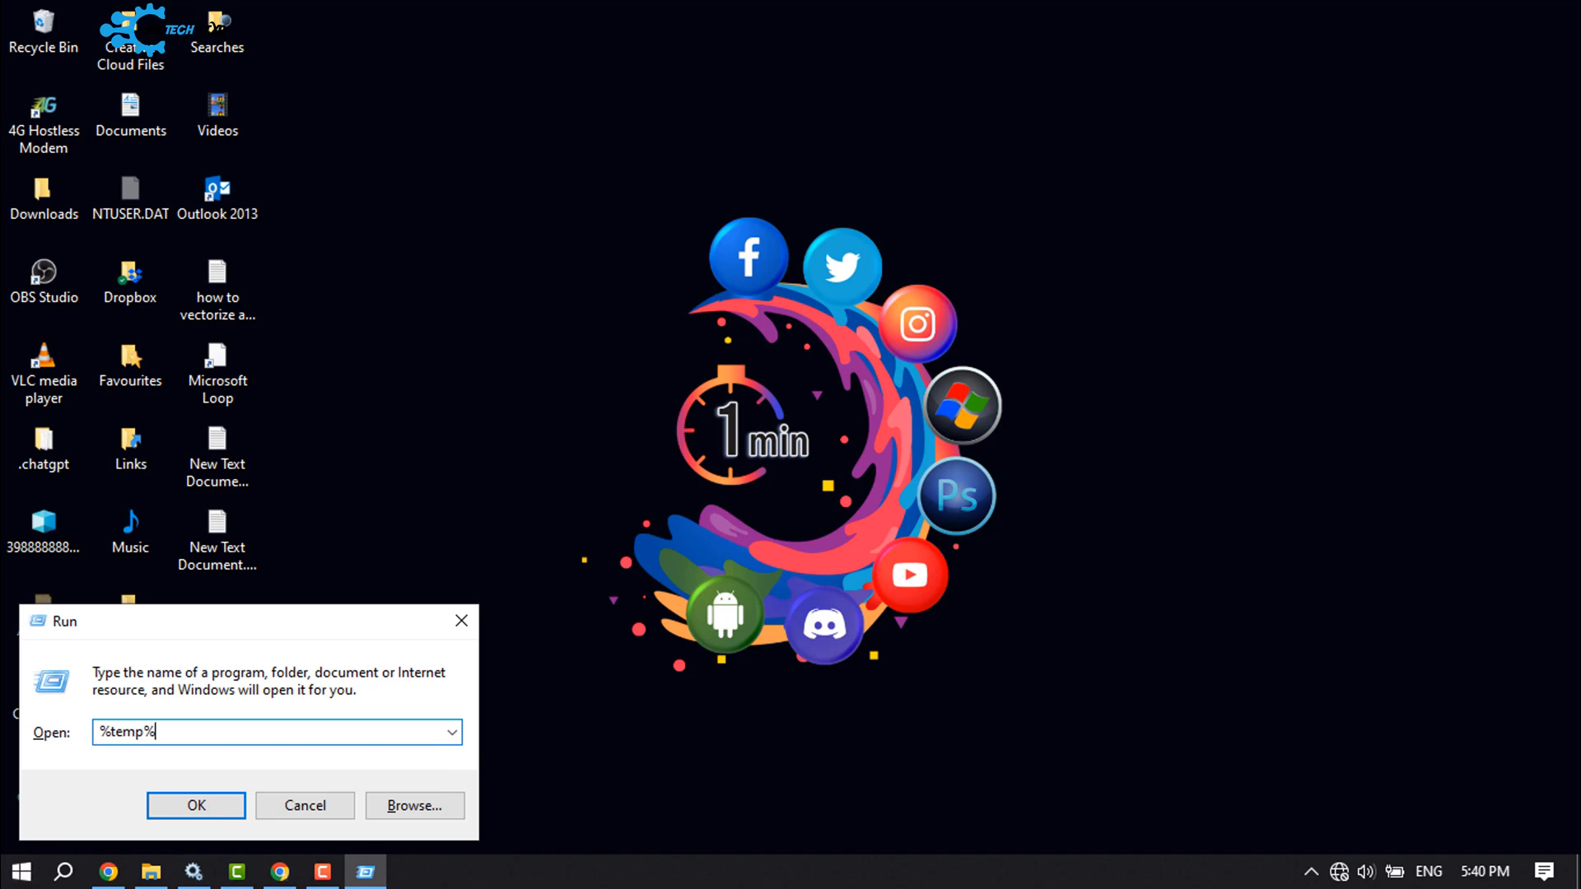
click(194, 805)
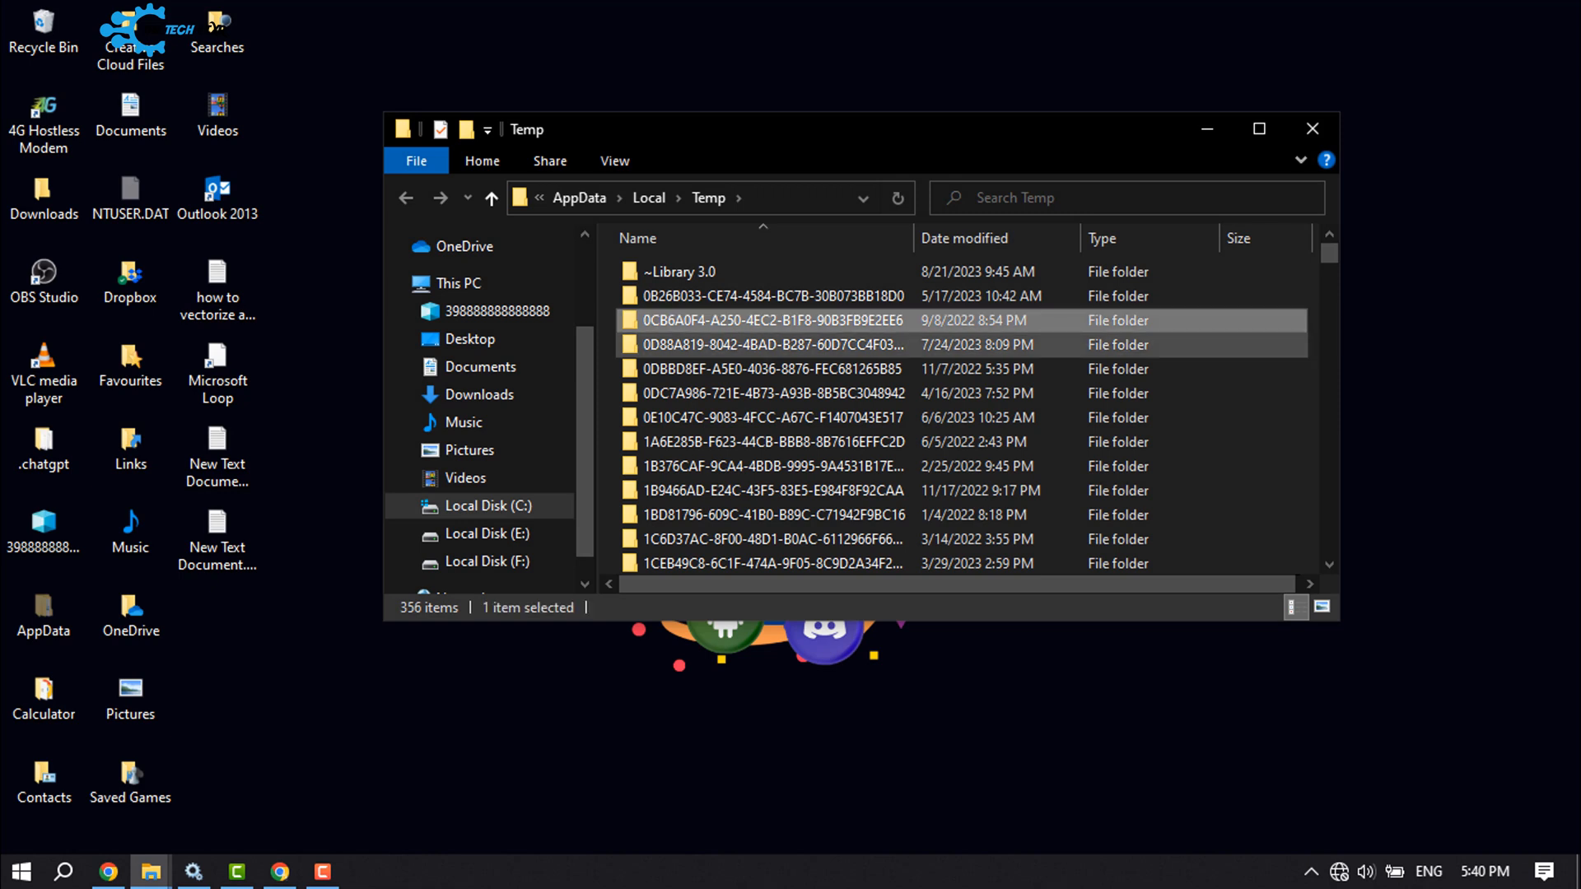
Select every item in the user's Temp folder for deletion.
key(ctrl+a)
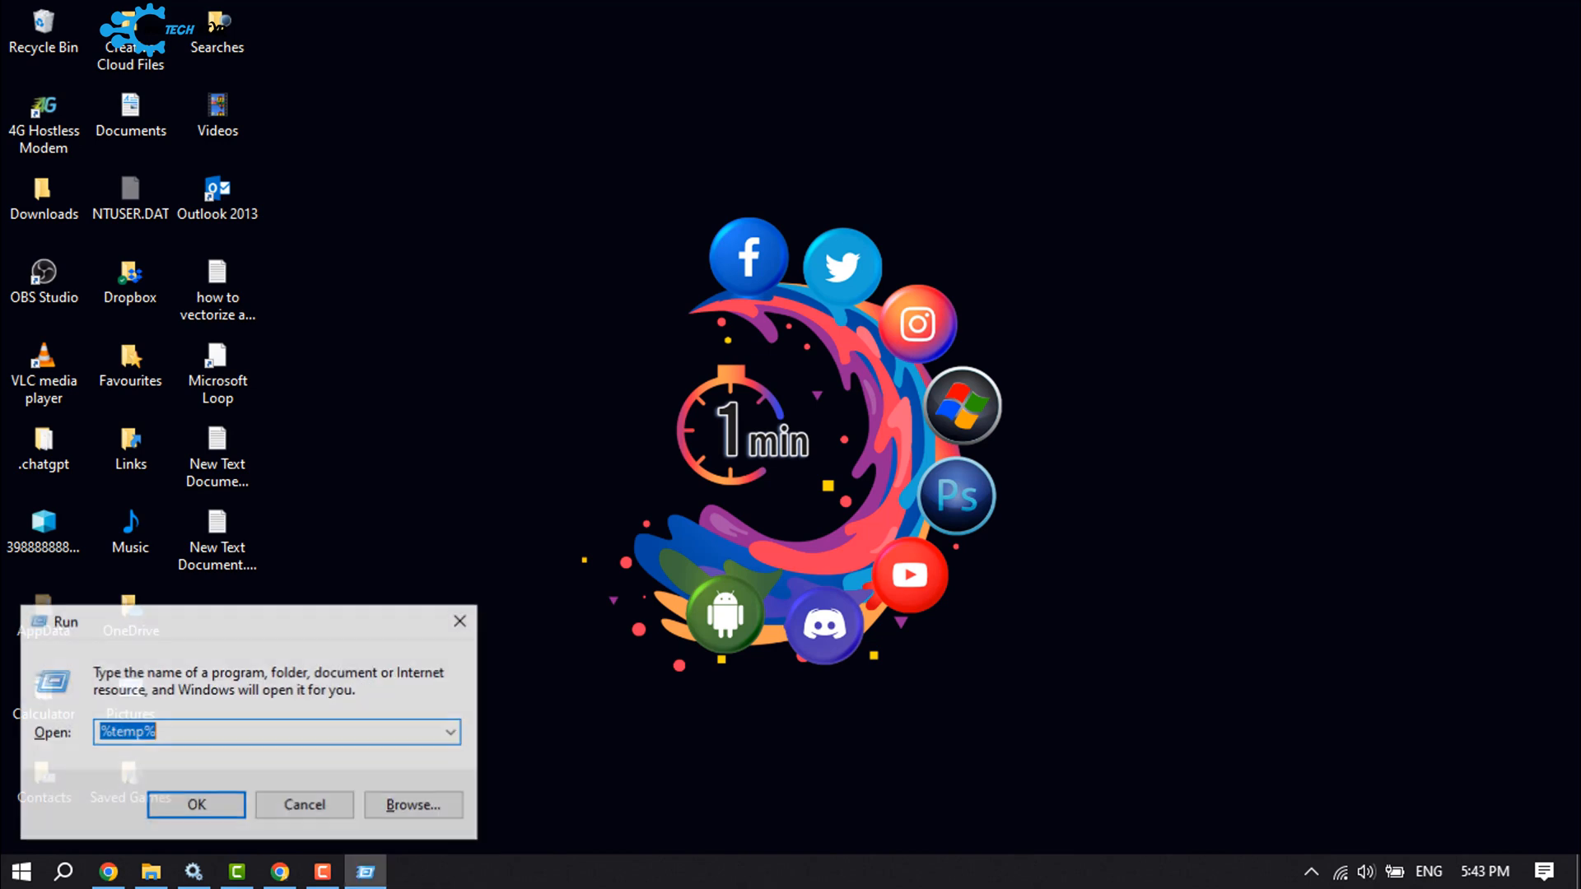
Run 'cleanmgr' to launch the Disk Clean-up utility.
text(c)
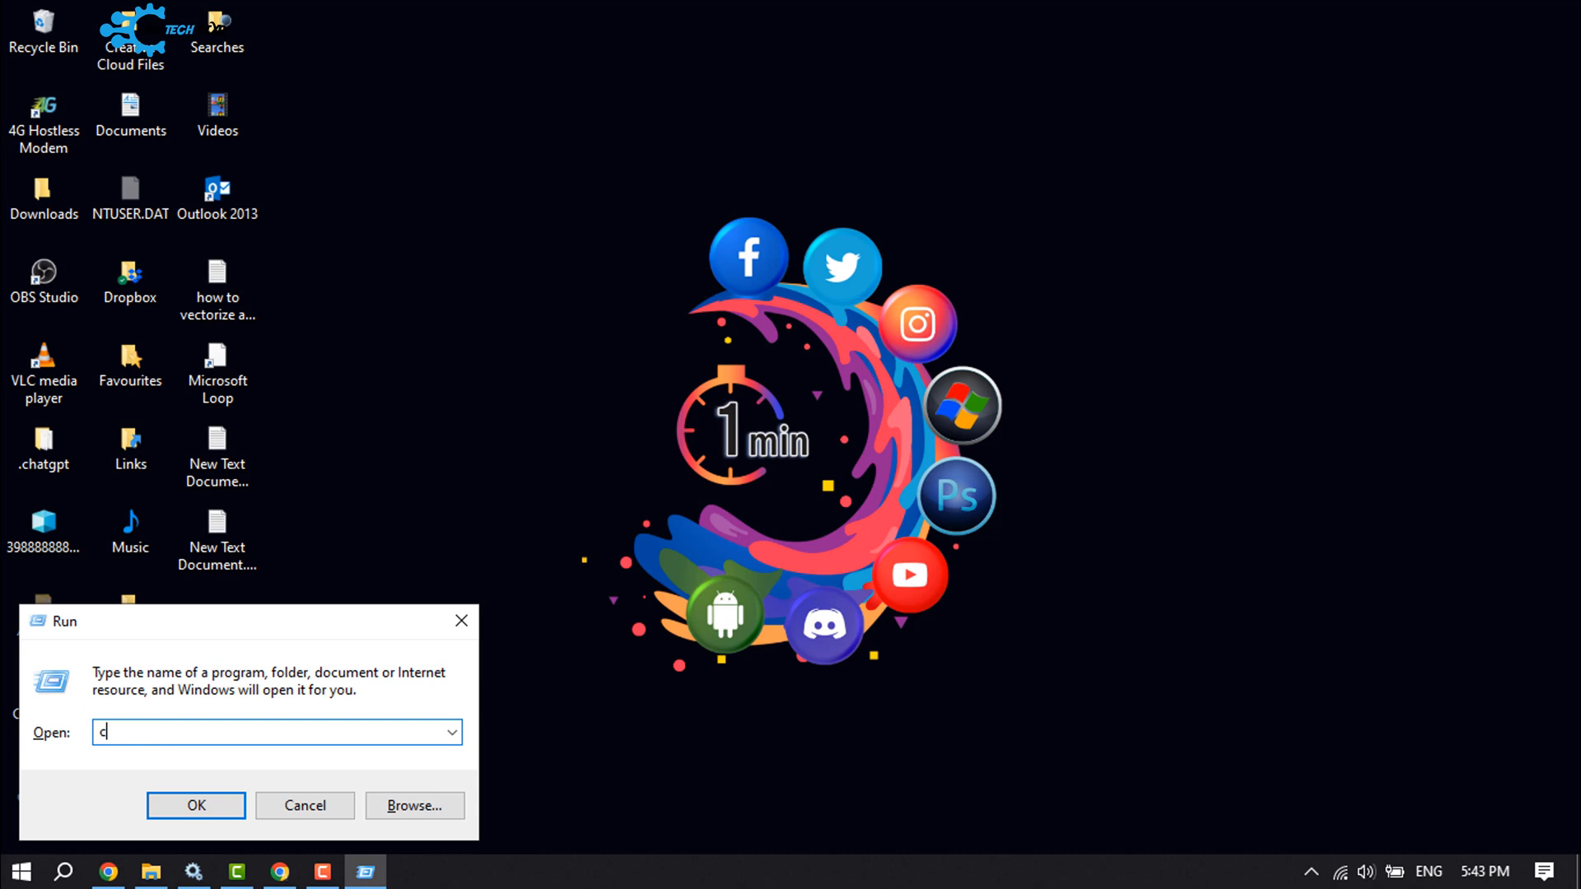
text(leanmgr)
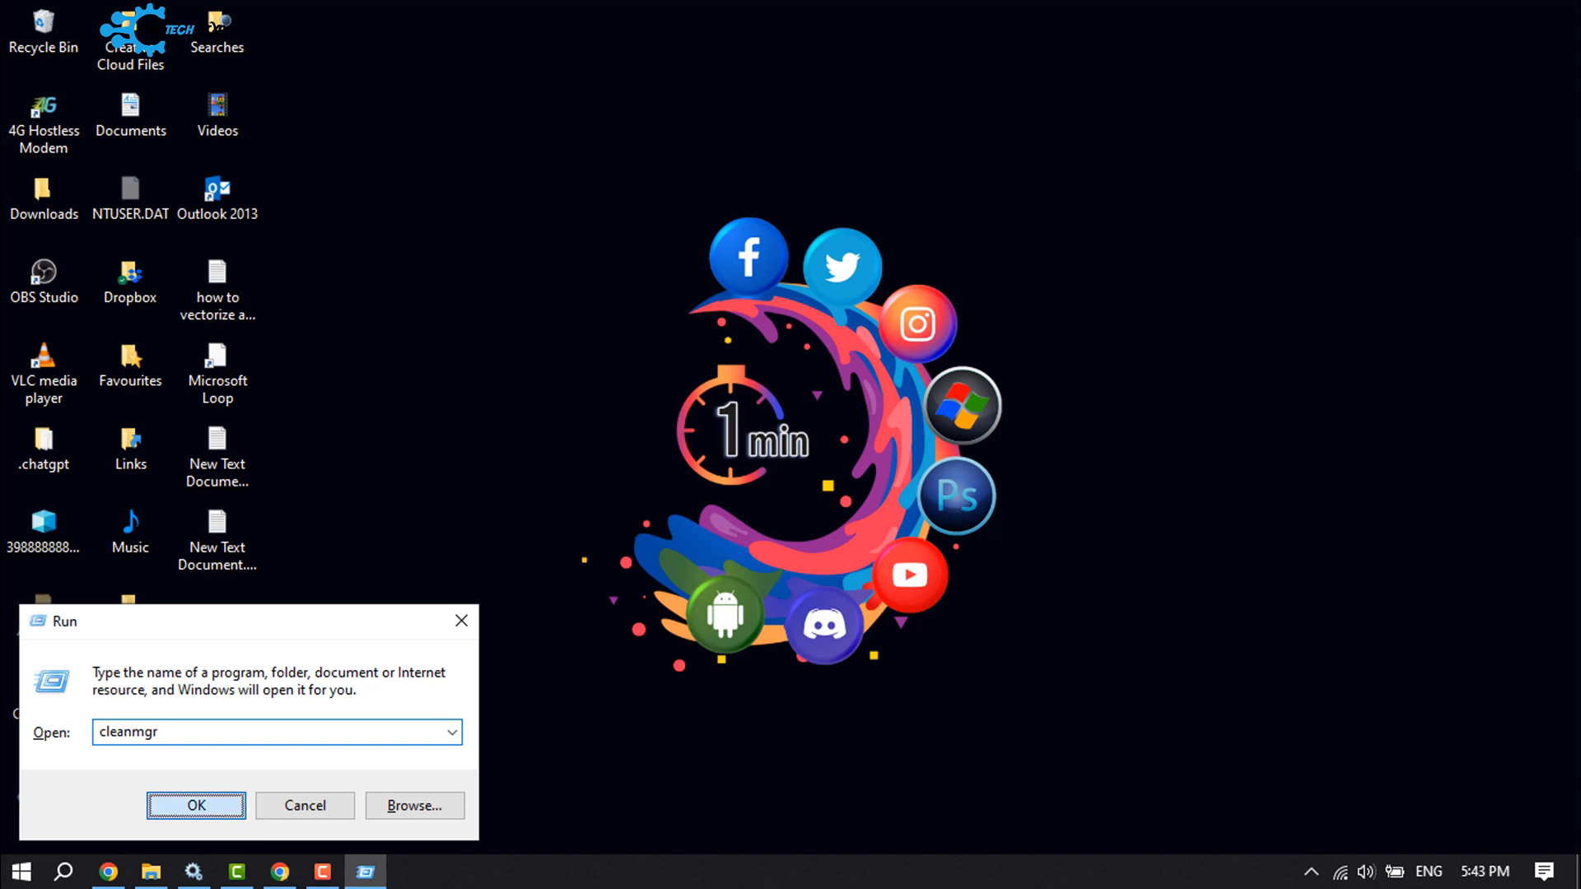
click(185, 807)
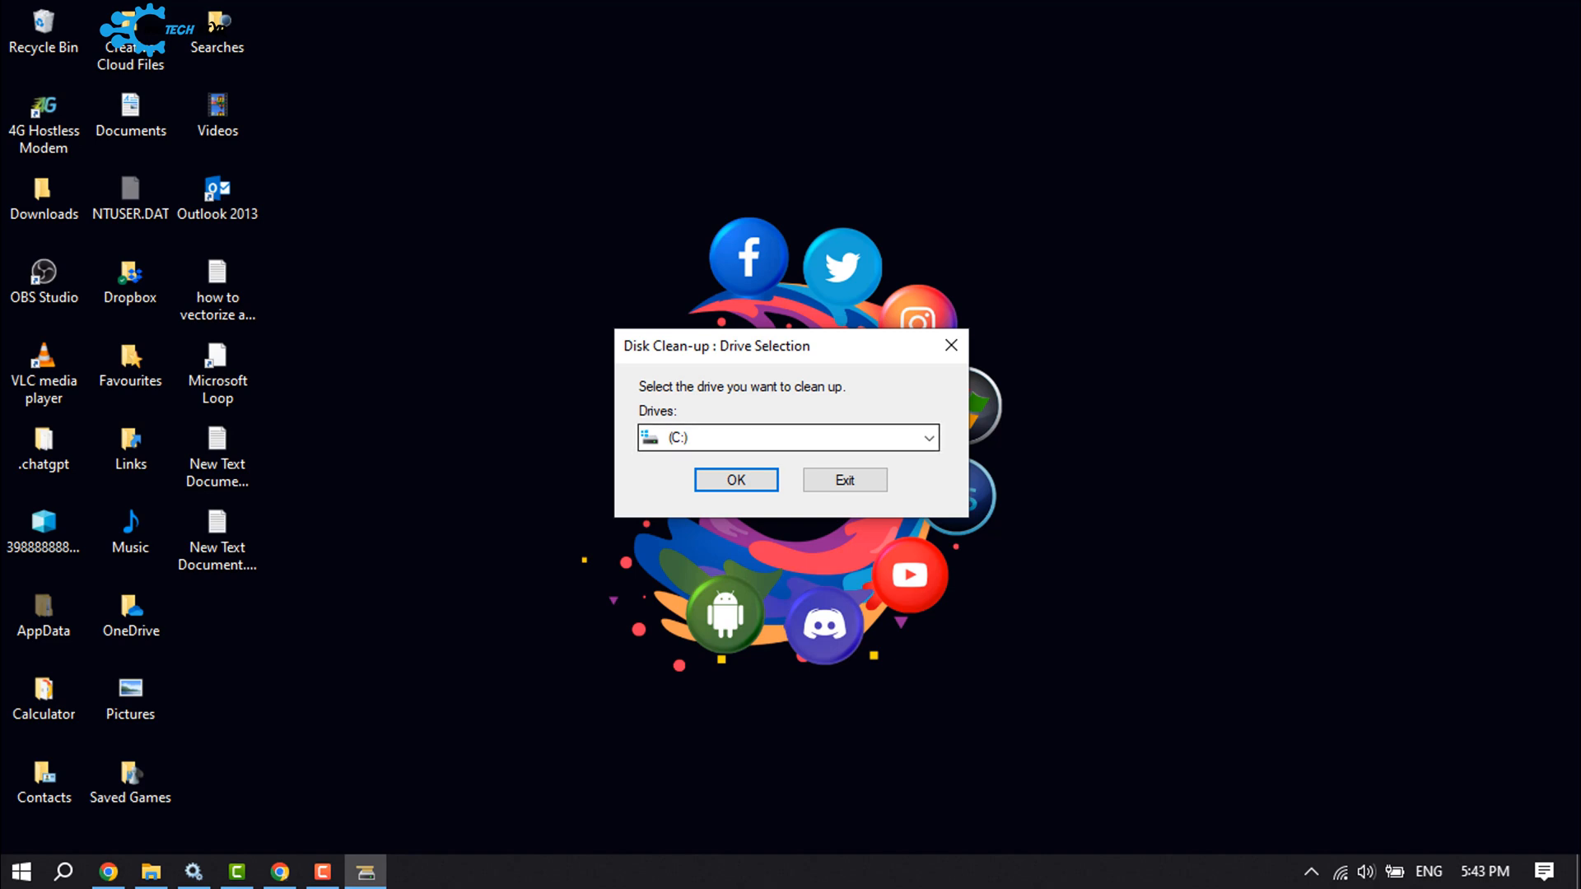
Choose drive C: and scan it for reclaimable files.
click(929, 438)
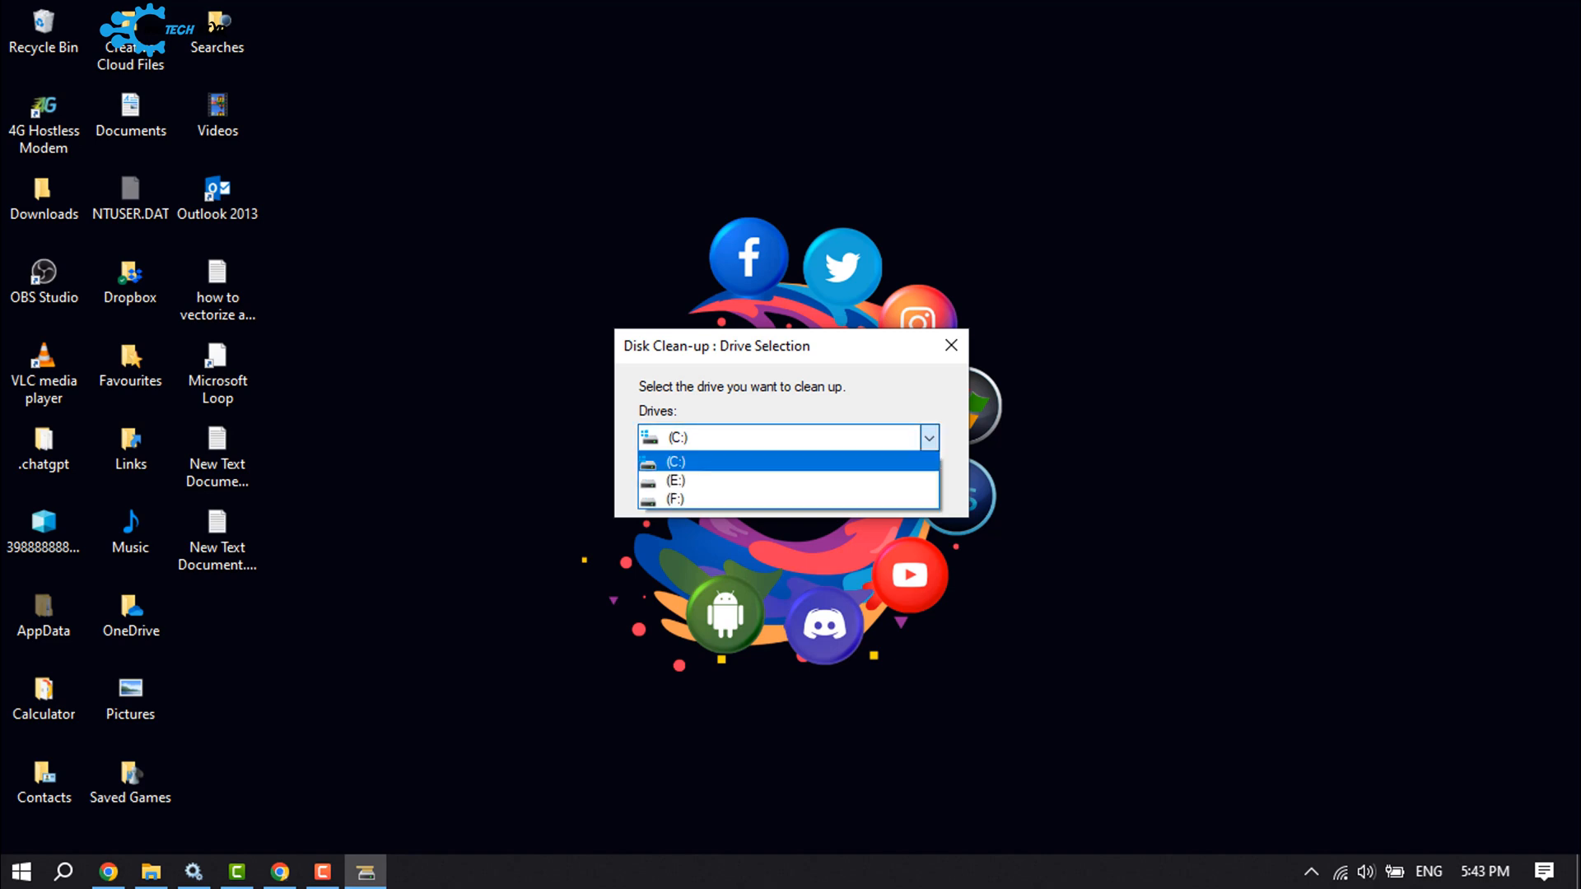
click(679, 461)
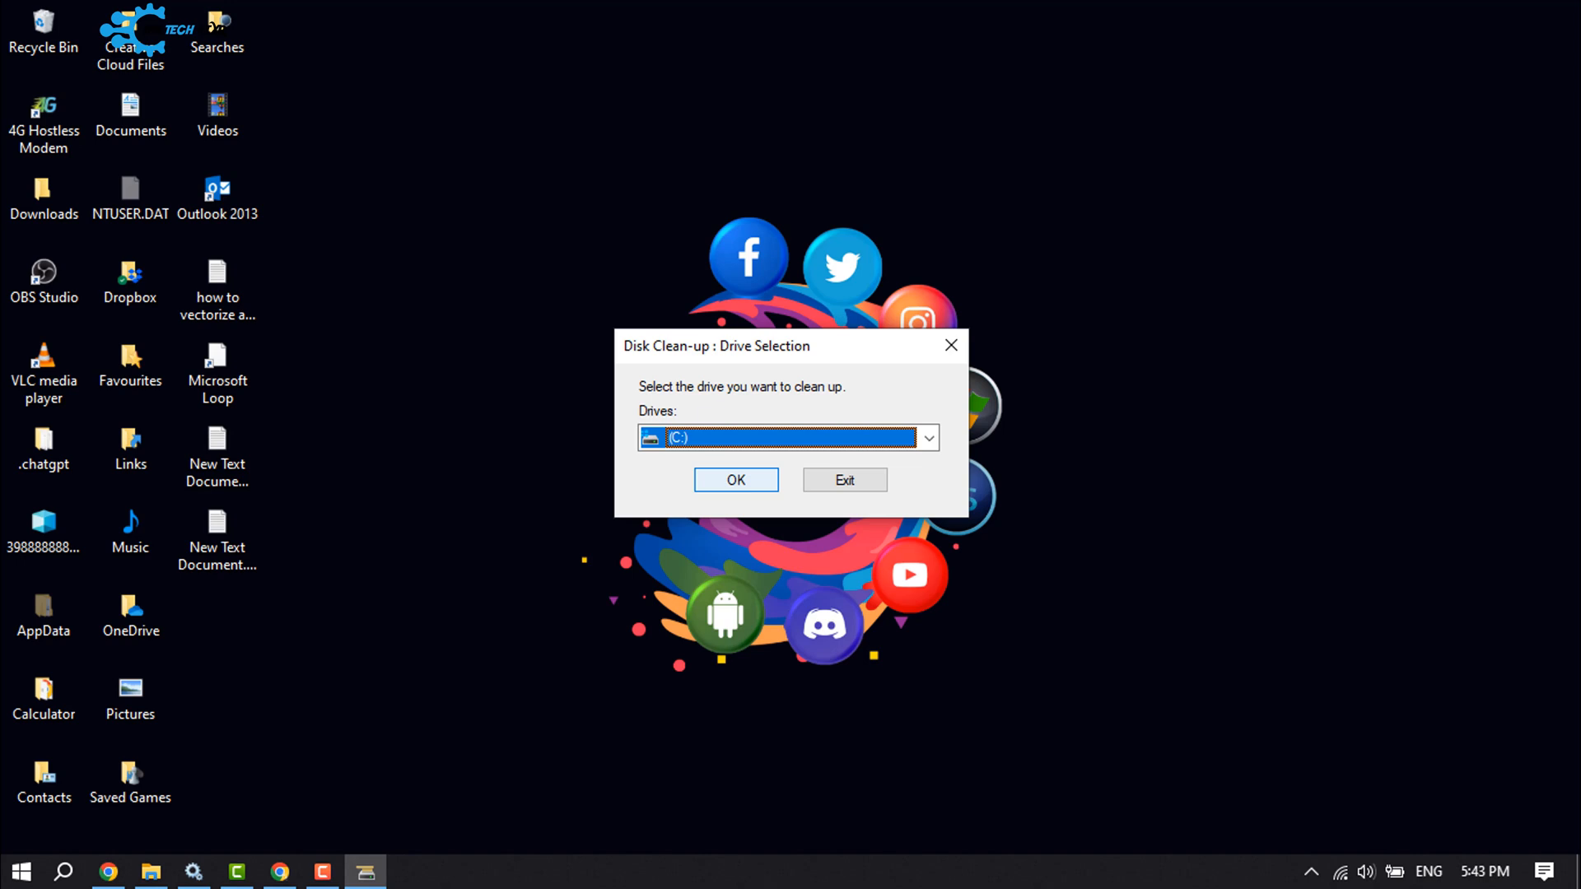
click(736, 480)
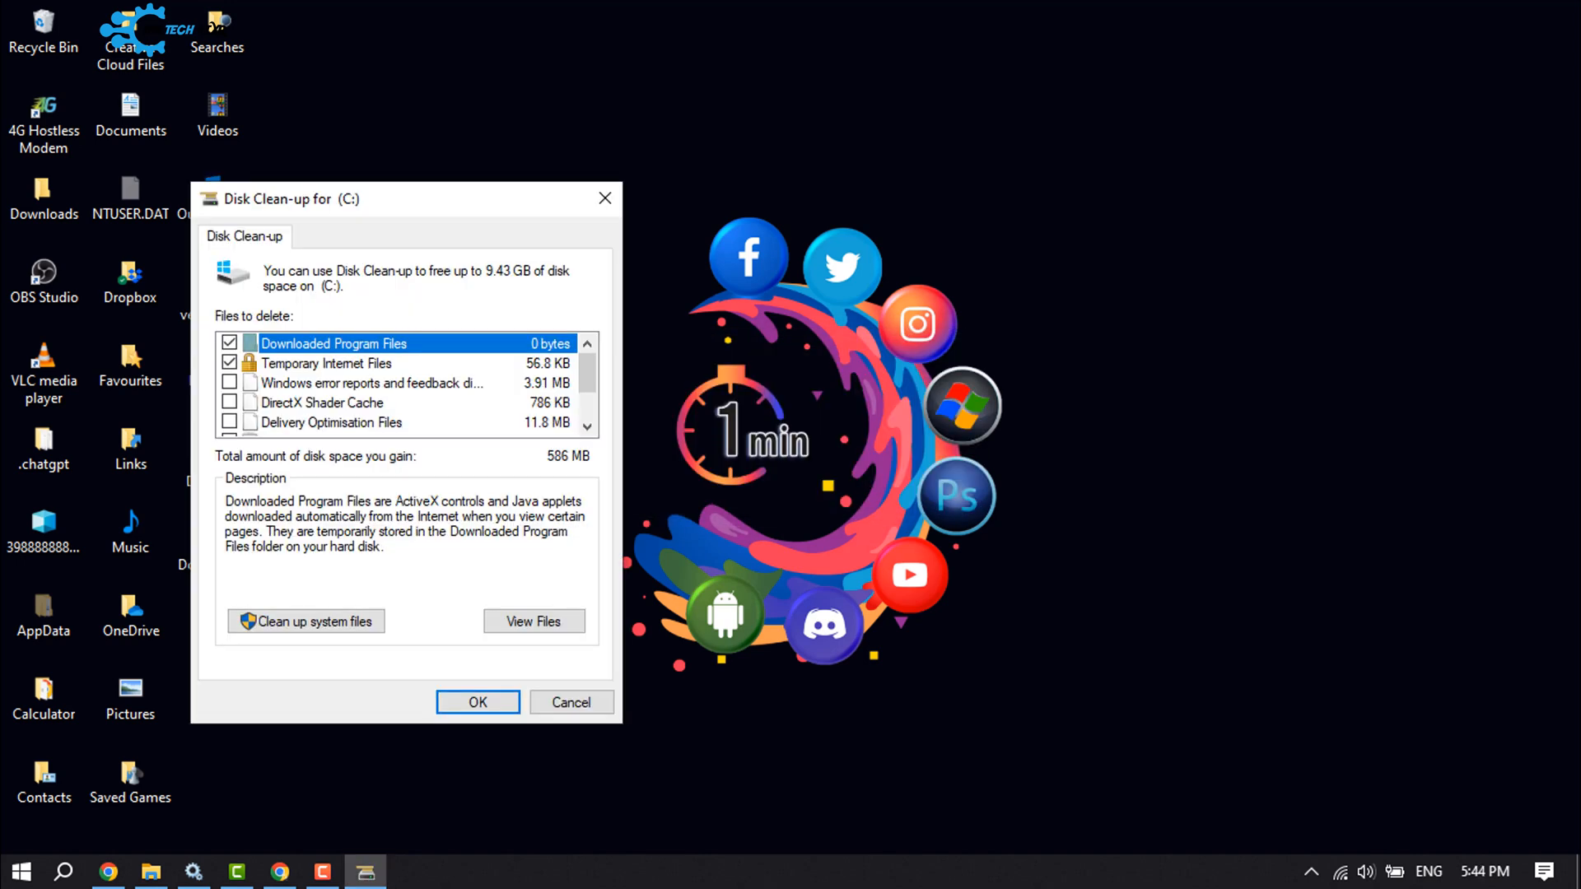
Tick all file categories totalling 9.43 GB and confirm permanent deletion.
click(228, 382)
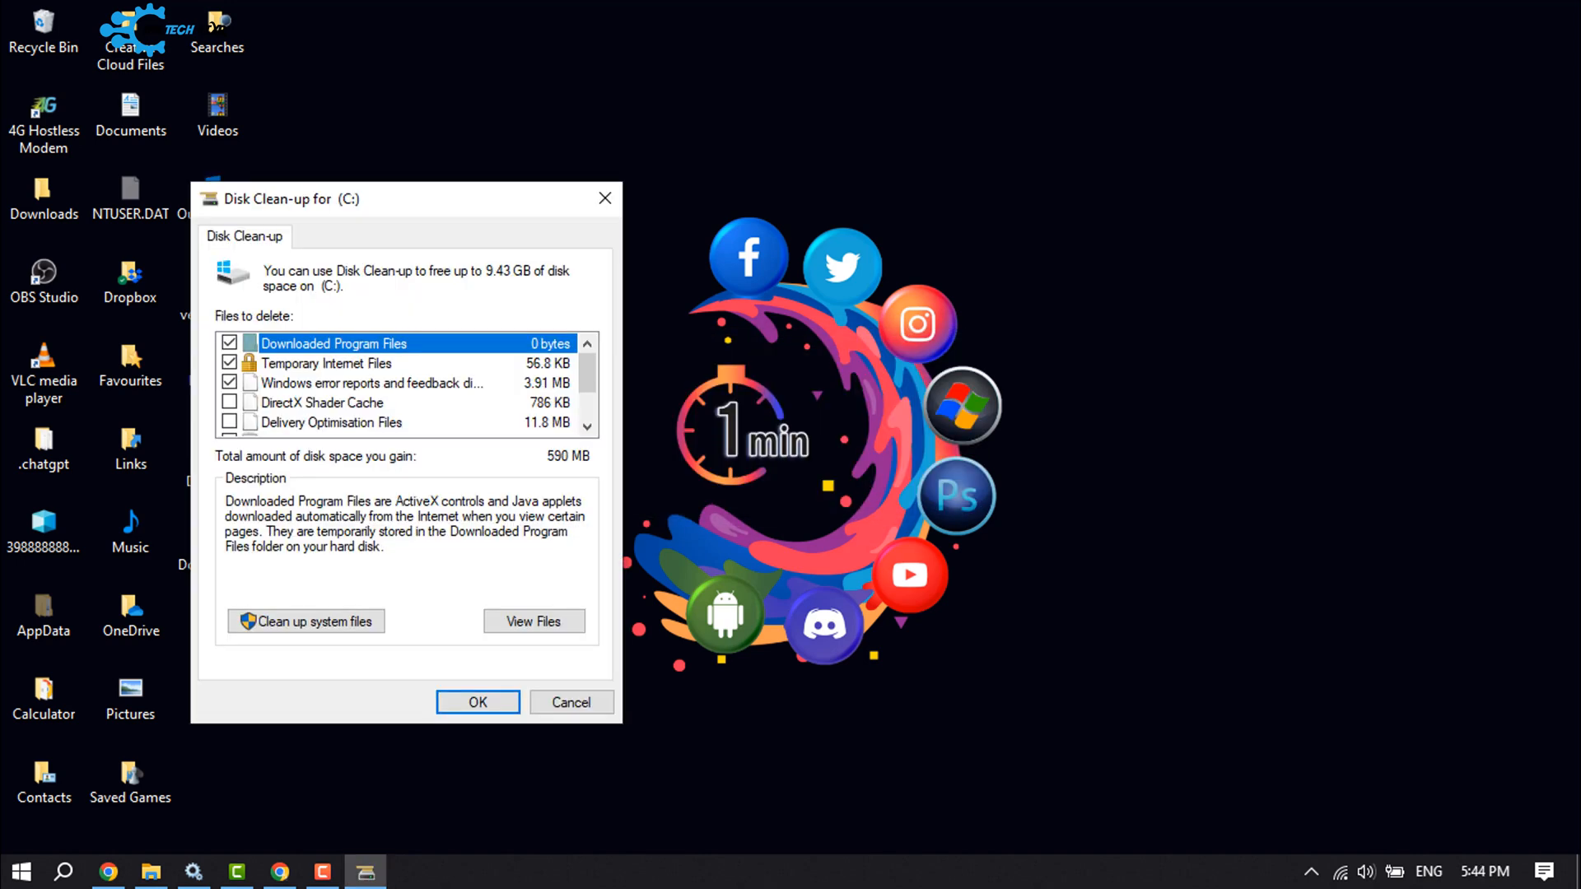
scroll(down, 3)
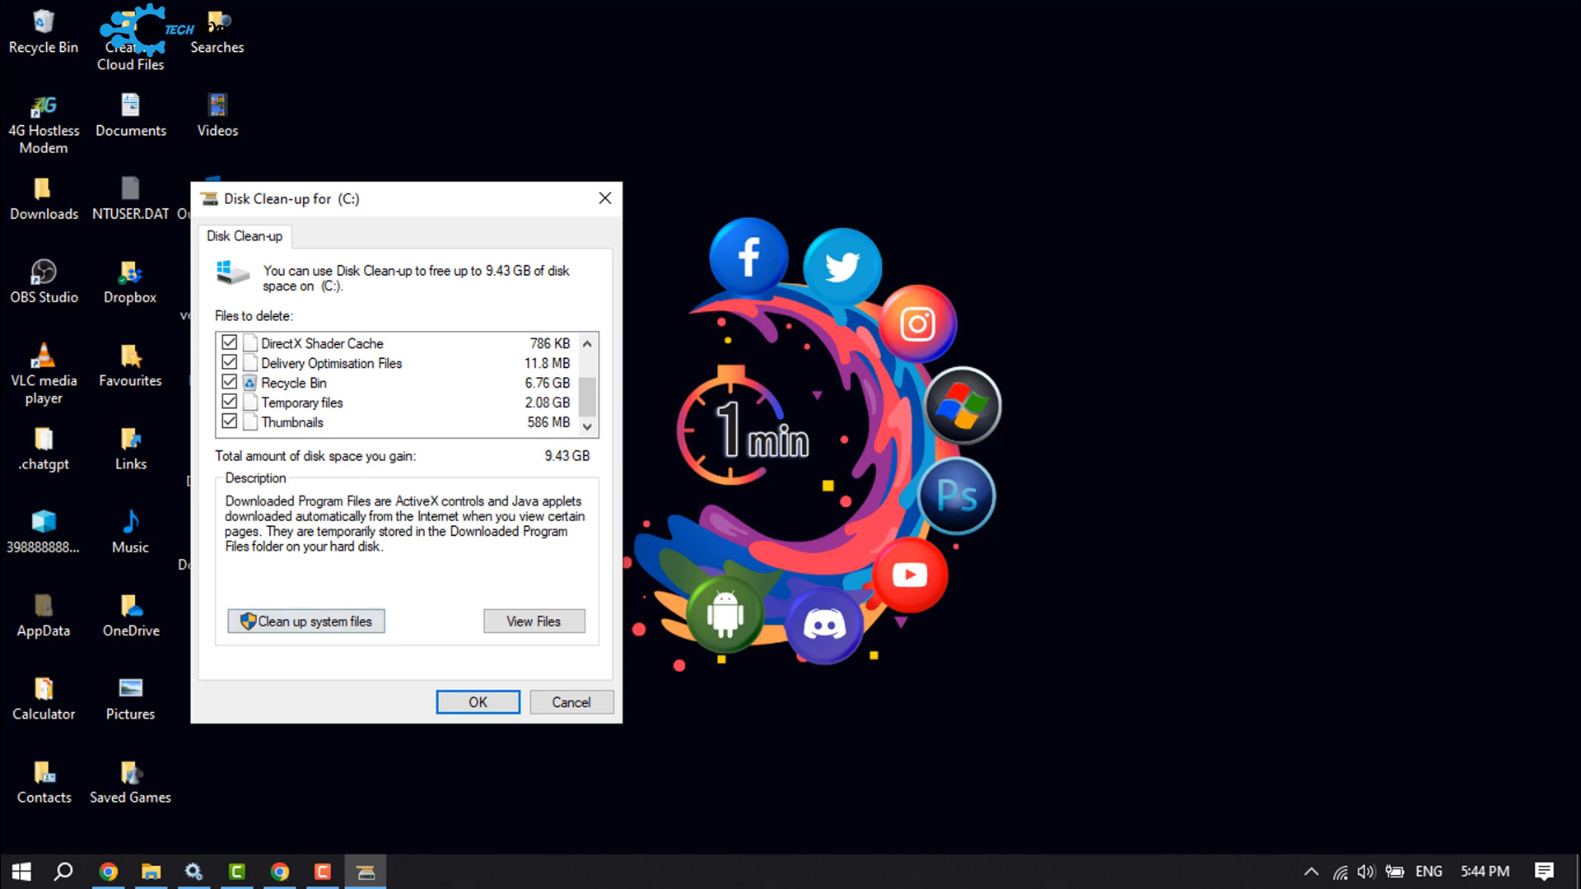
click(477, 701)
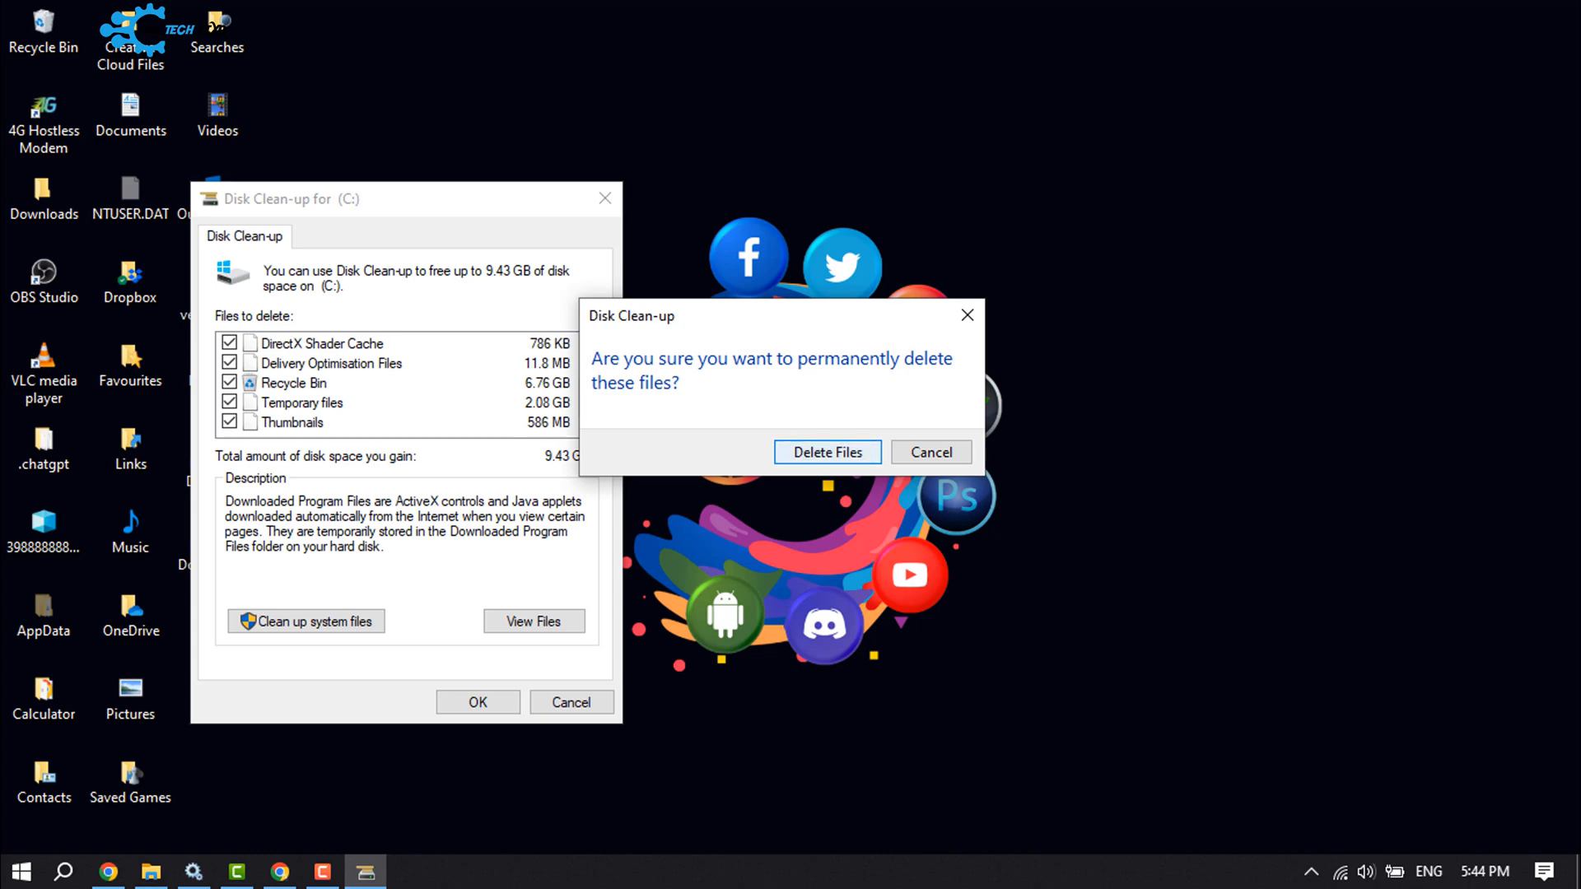
click(826, 451)
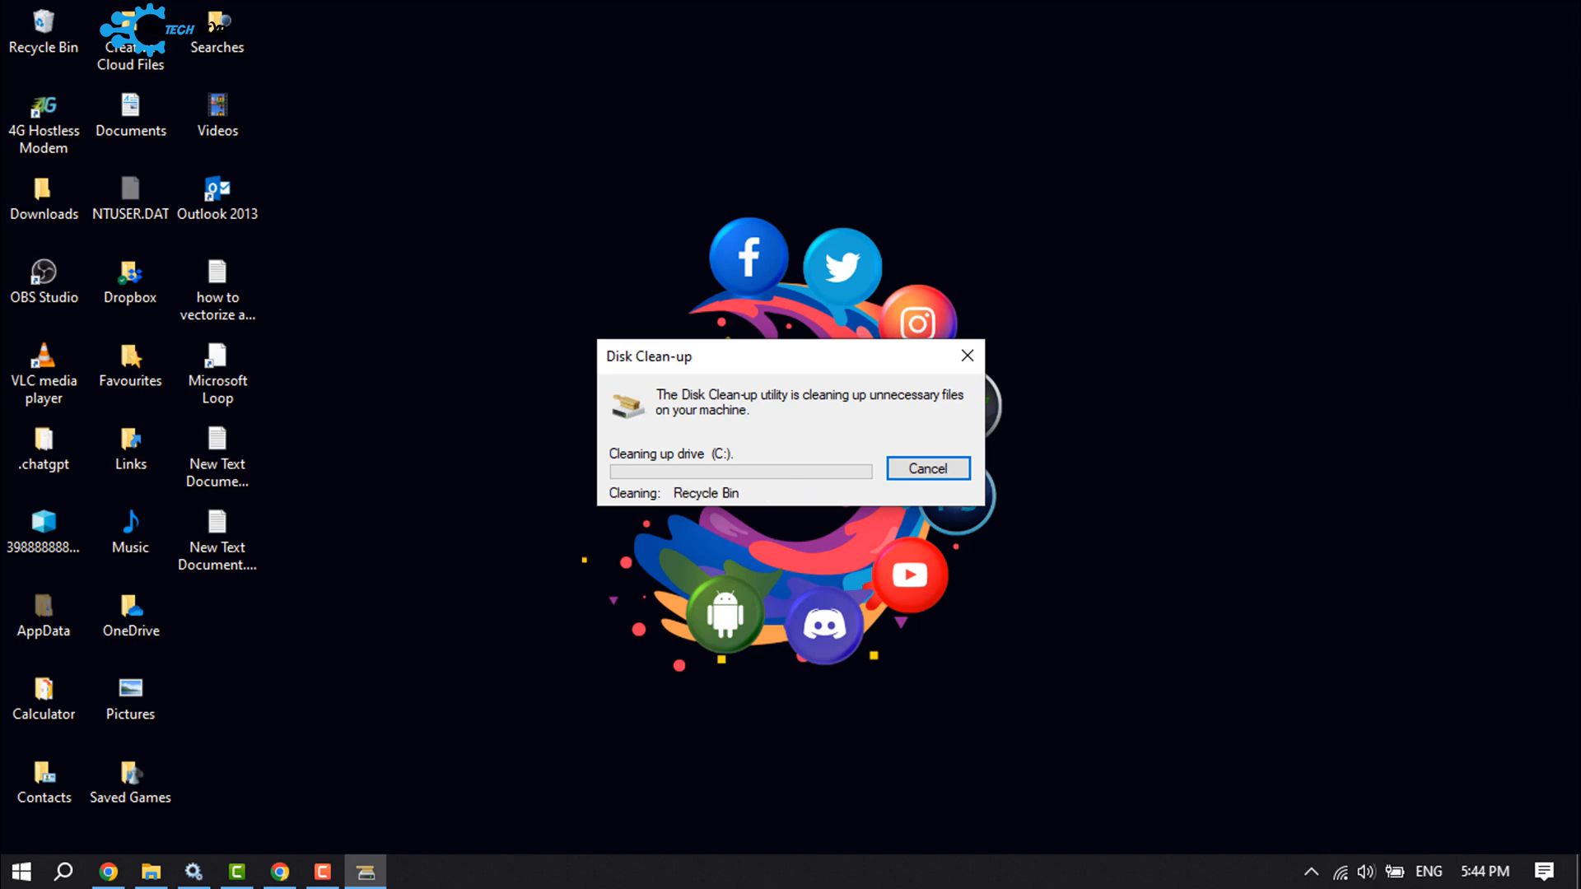
Let Disk Clean-up finish cleaning drive C: and close.
click(929, 468)
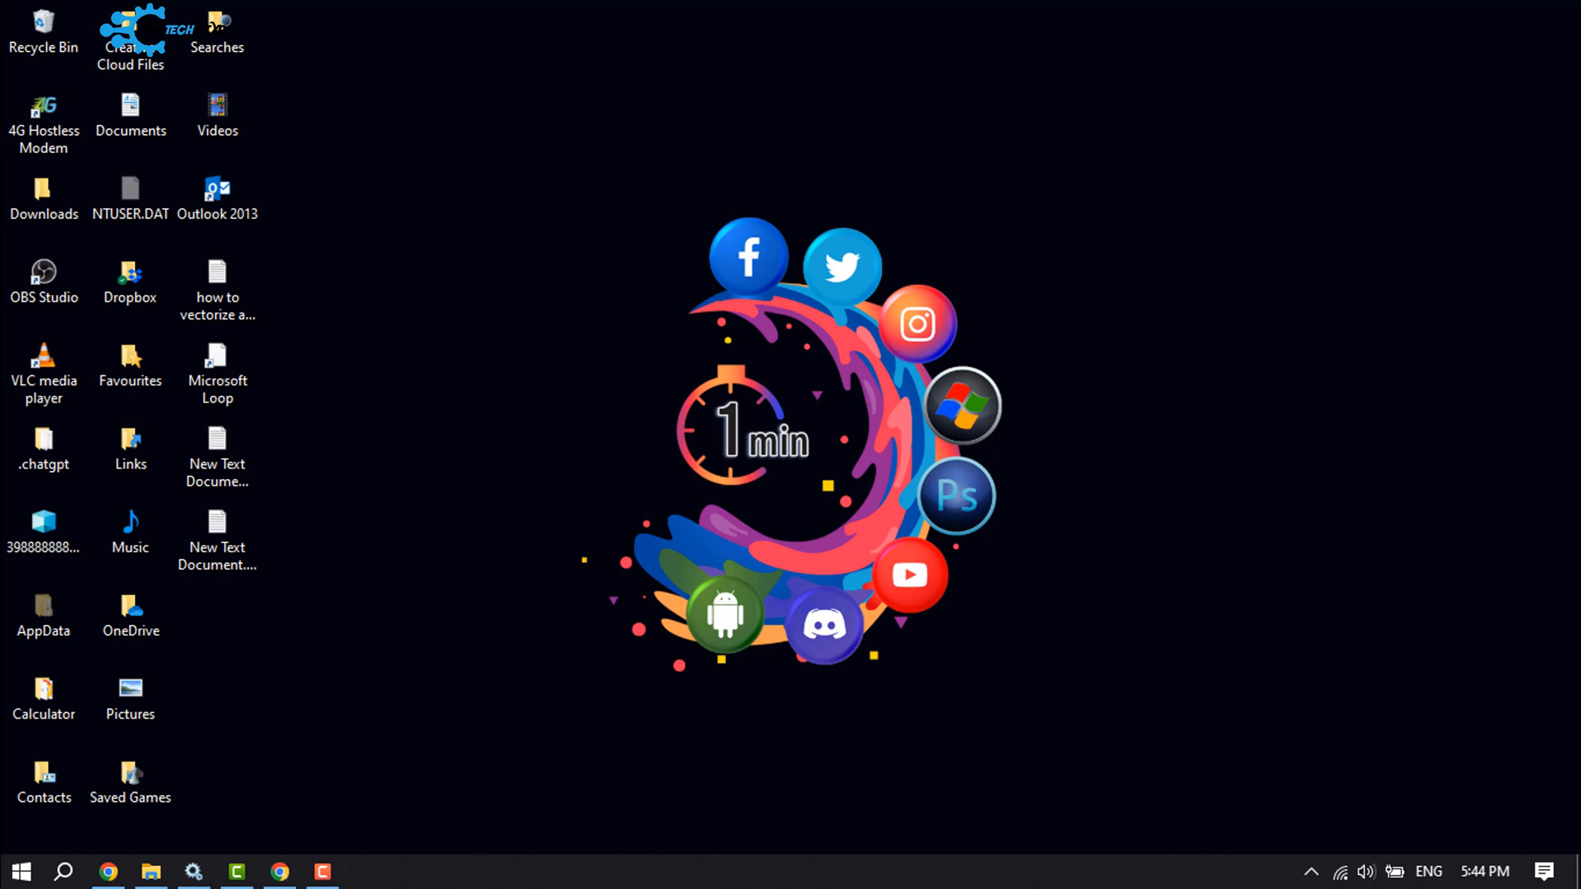